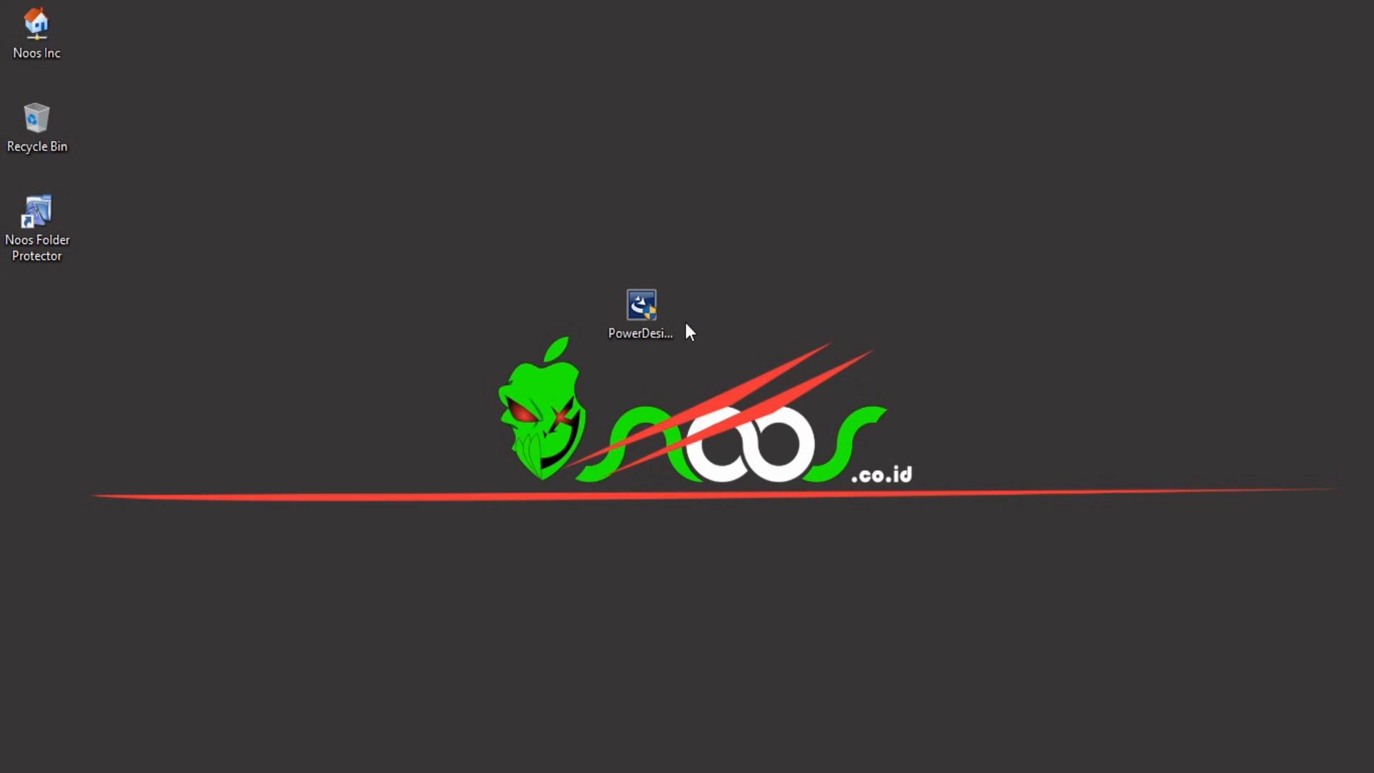
Launch the PowerDesigner 16.5 installer file with administrator rights
click(642, 313)
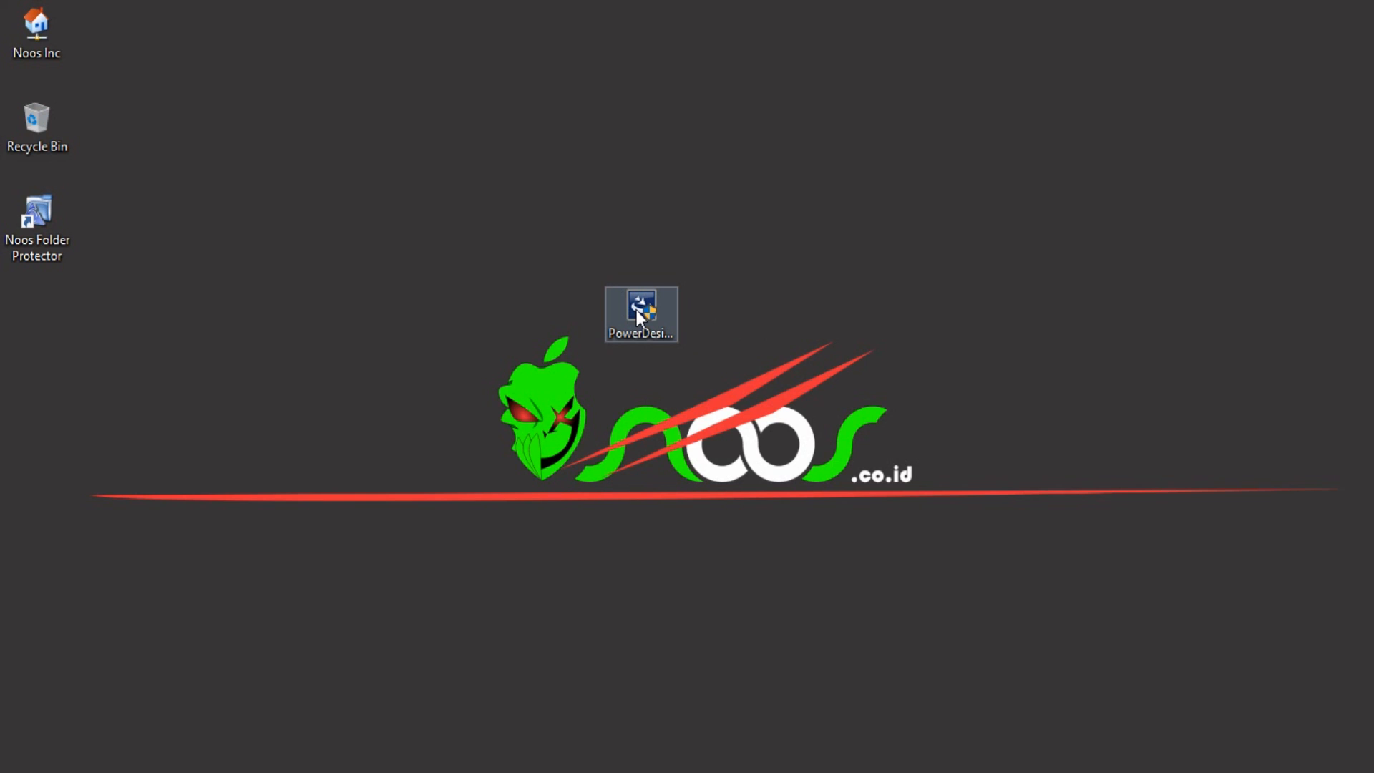
right_click(641, 313)
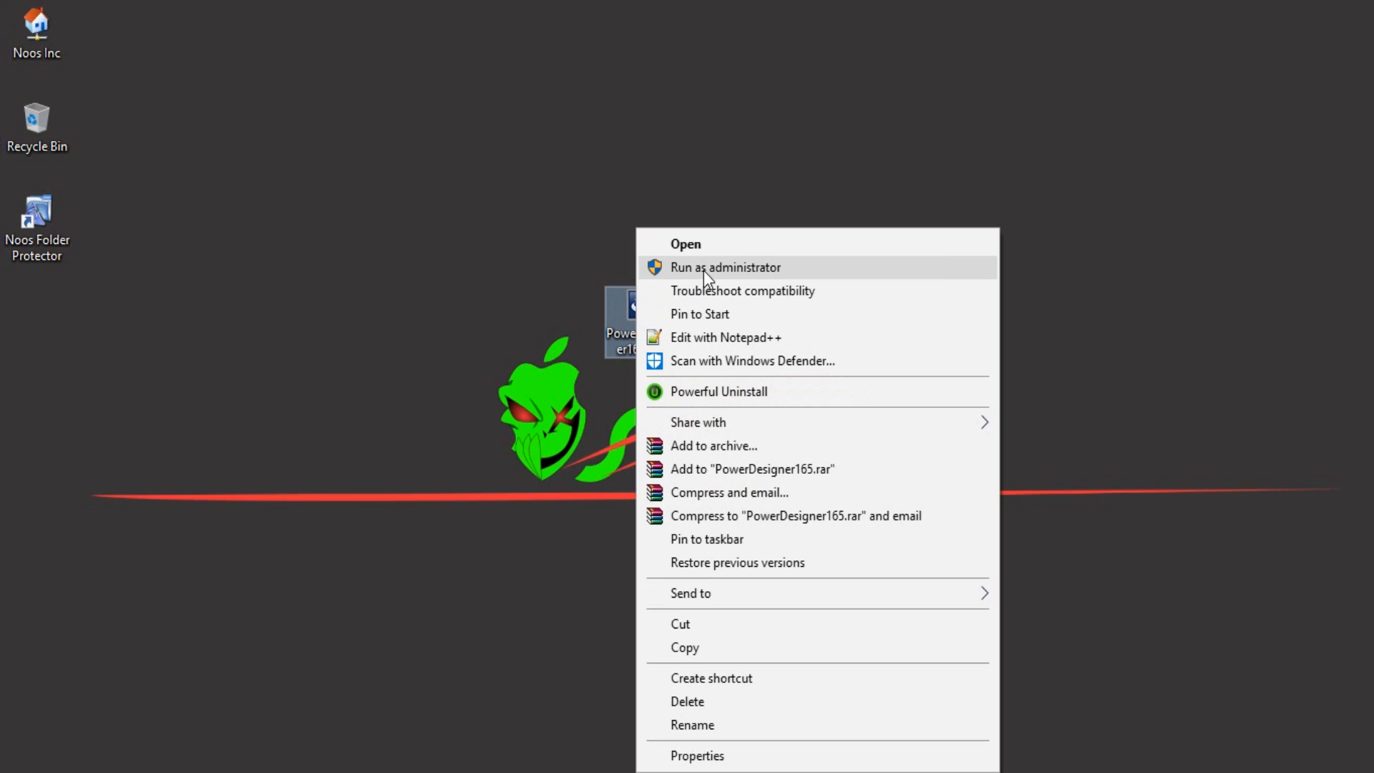
click(724, 267)
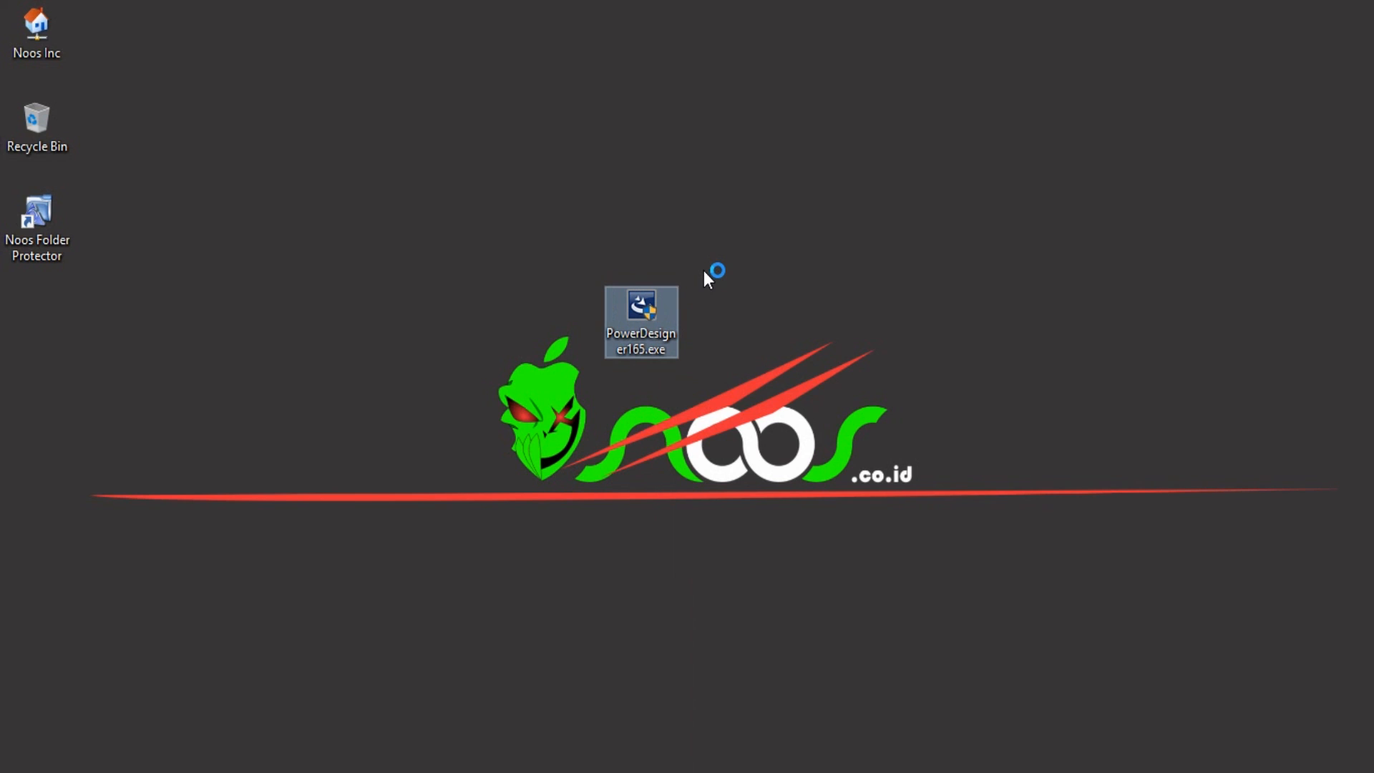
mouse_move(674, 322)
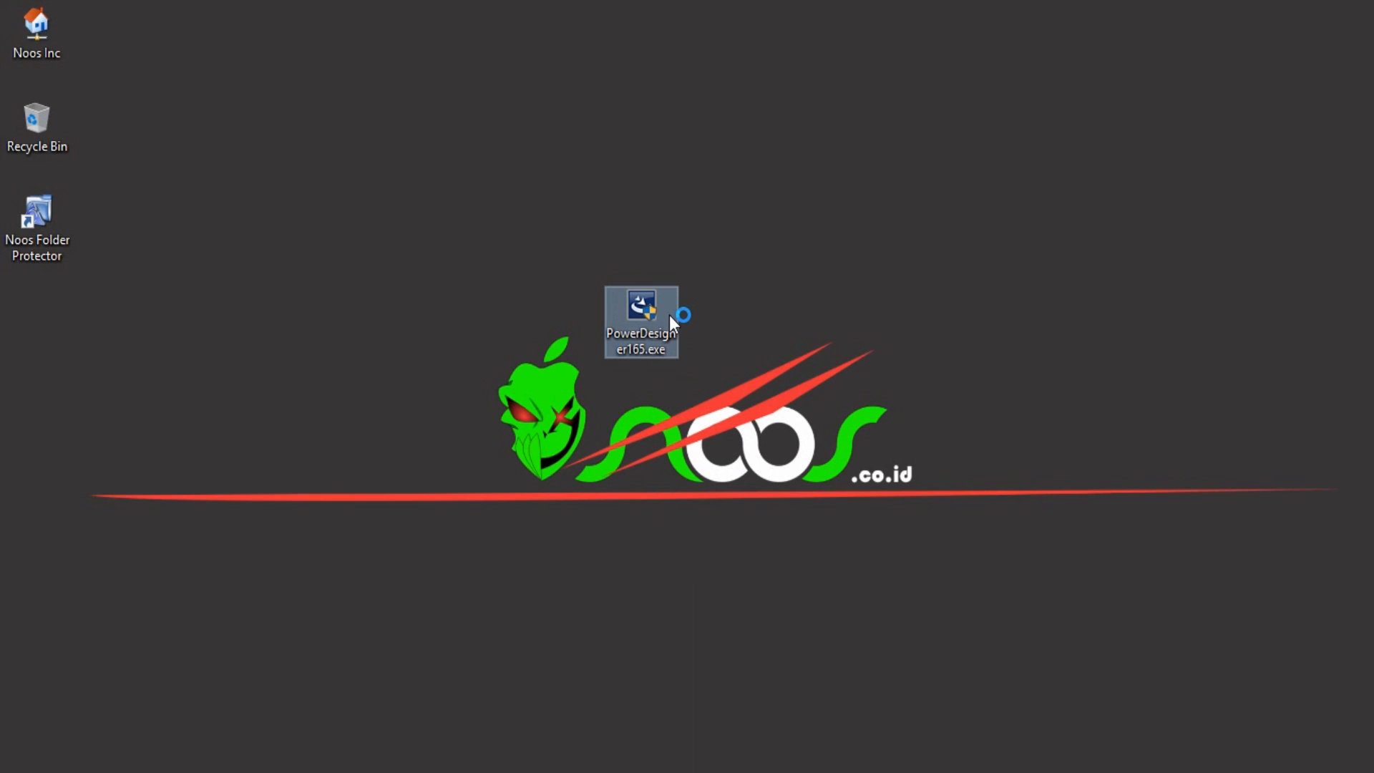
double_click(641, 322)
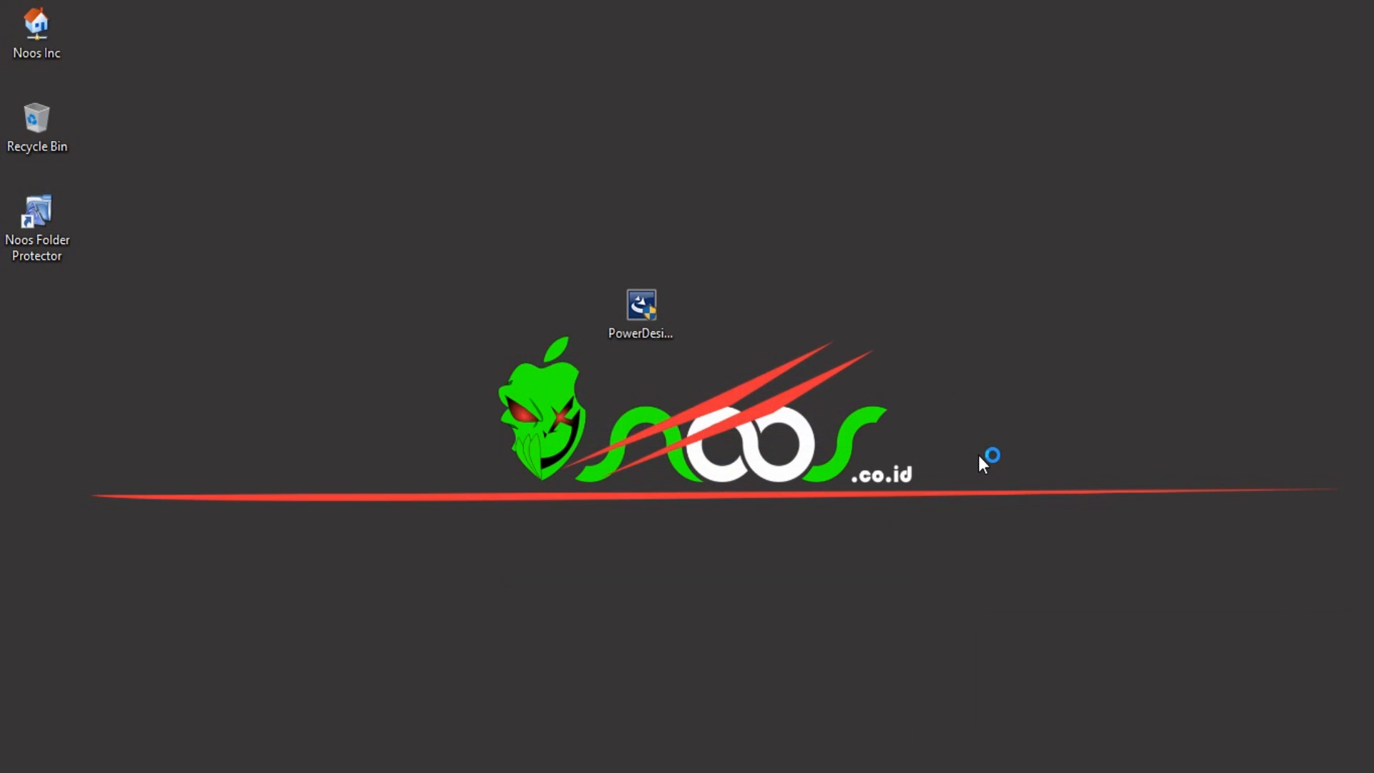
double_click(641, 306)
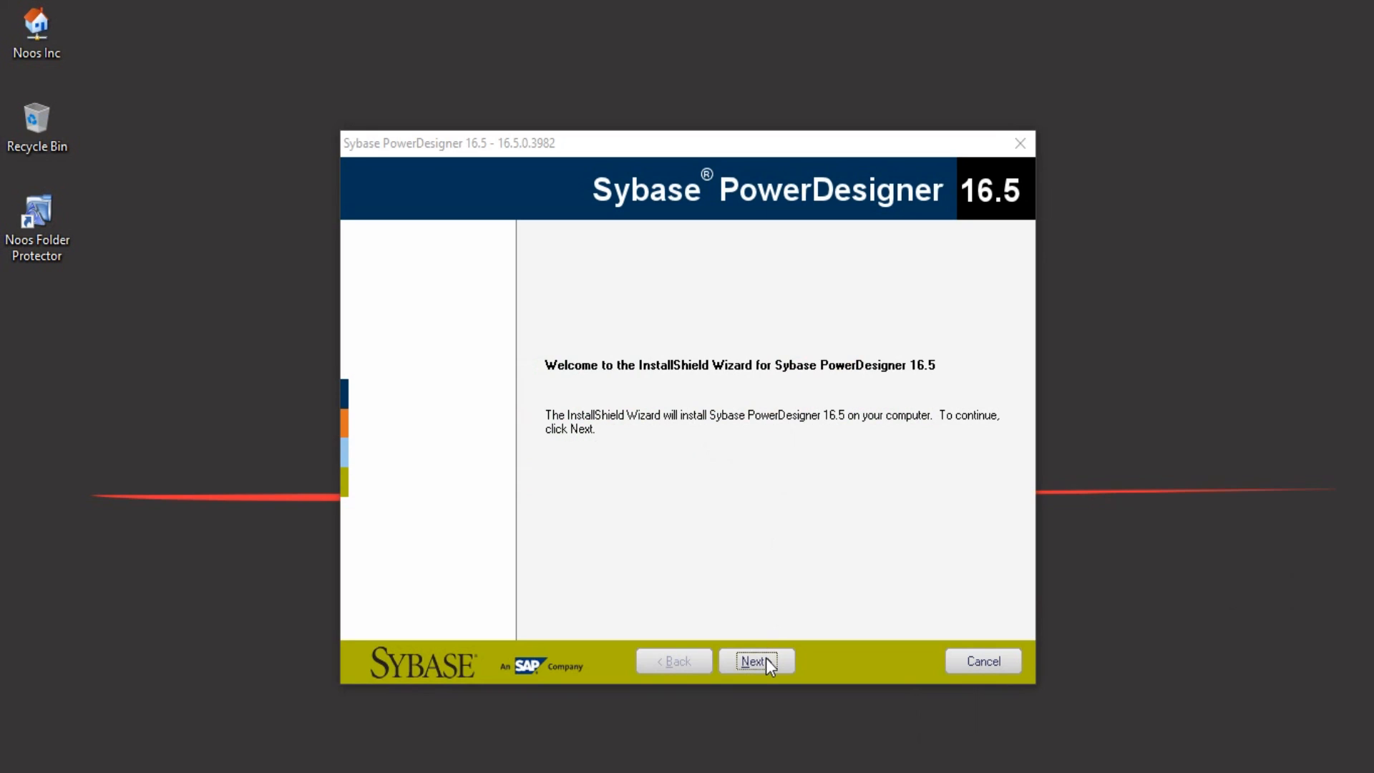
Move past the welcome page keeping the Trial license type selected
click(754, 662)
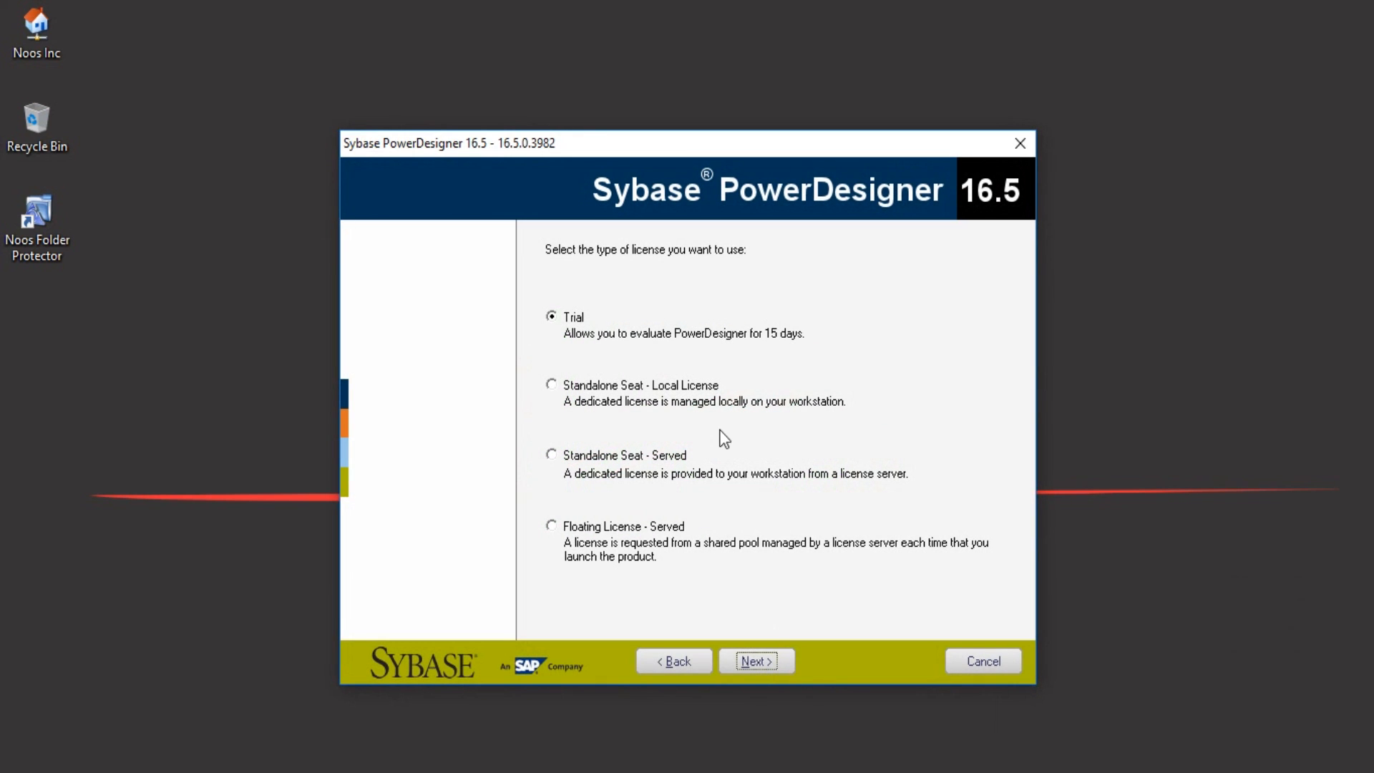
mouse_move(569, 335)
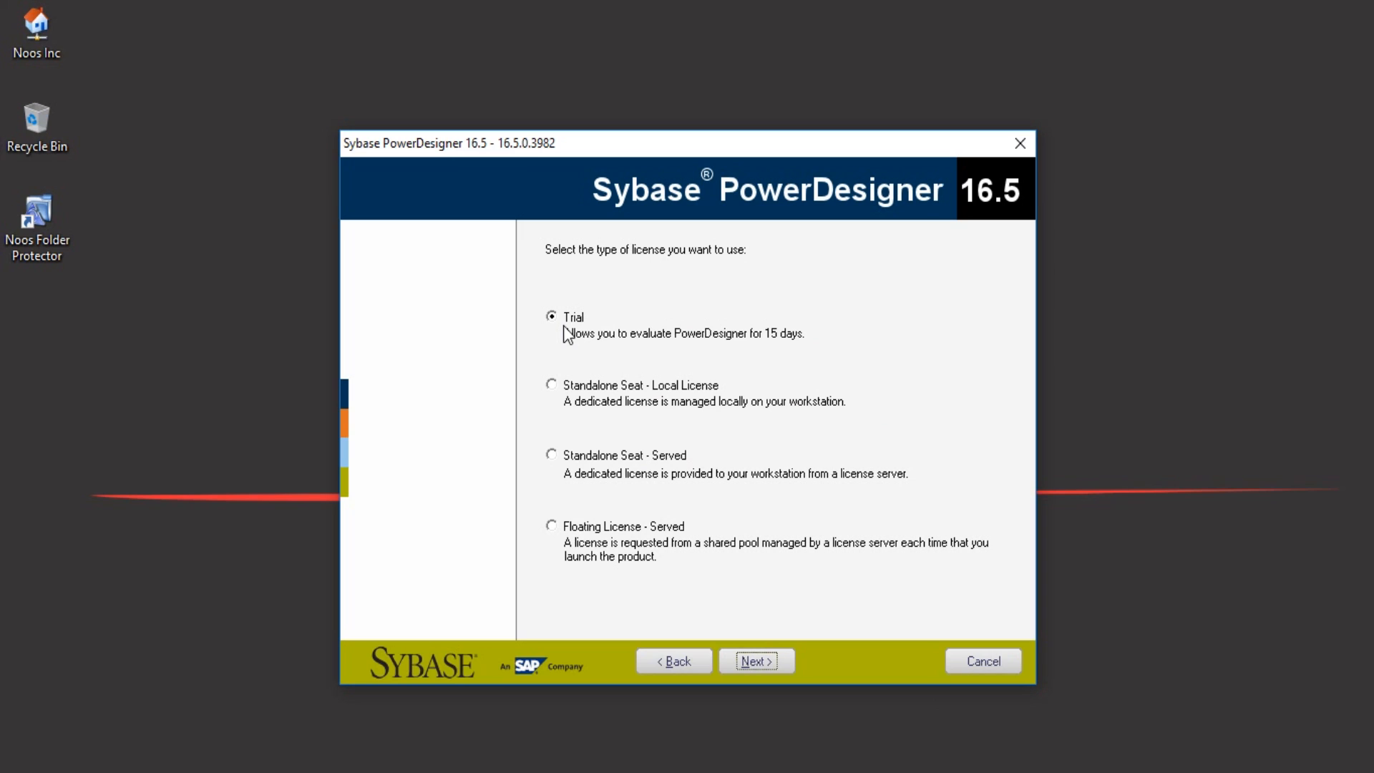
mouse_move(594, 360)
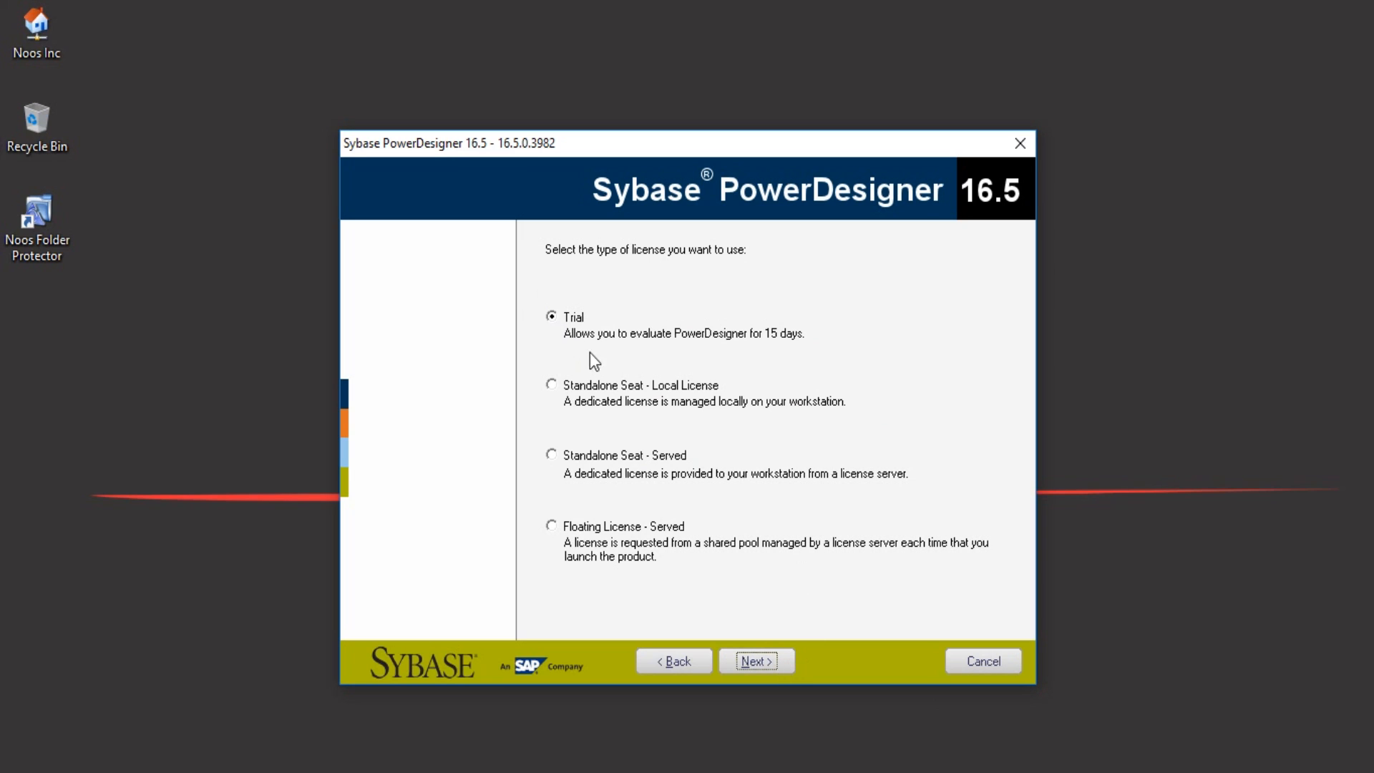
mouse_move(739, 560)
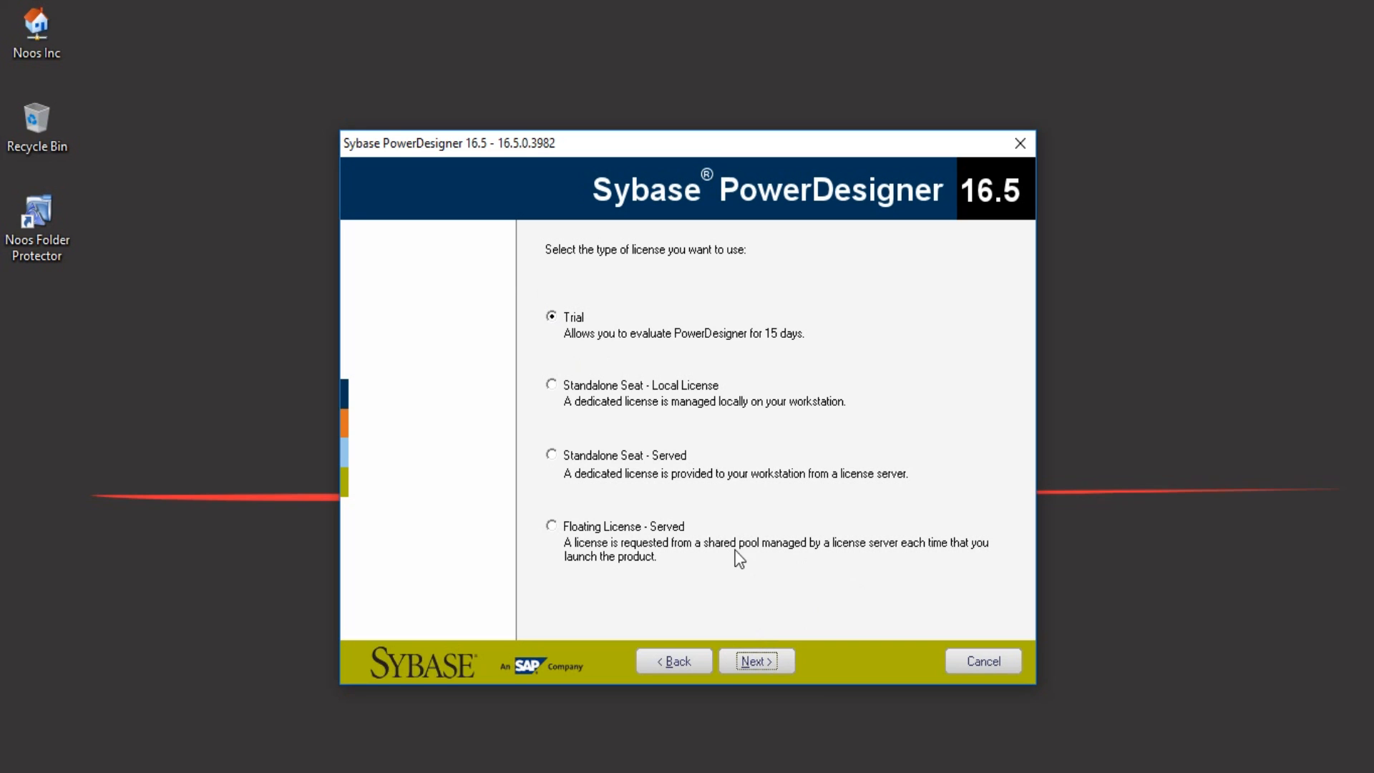
mouse_move(658, 431)
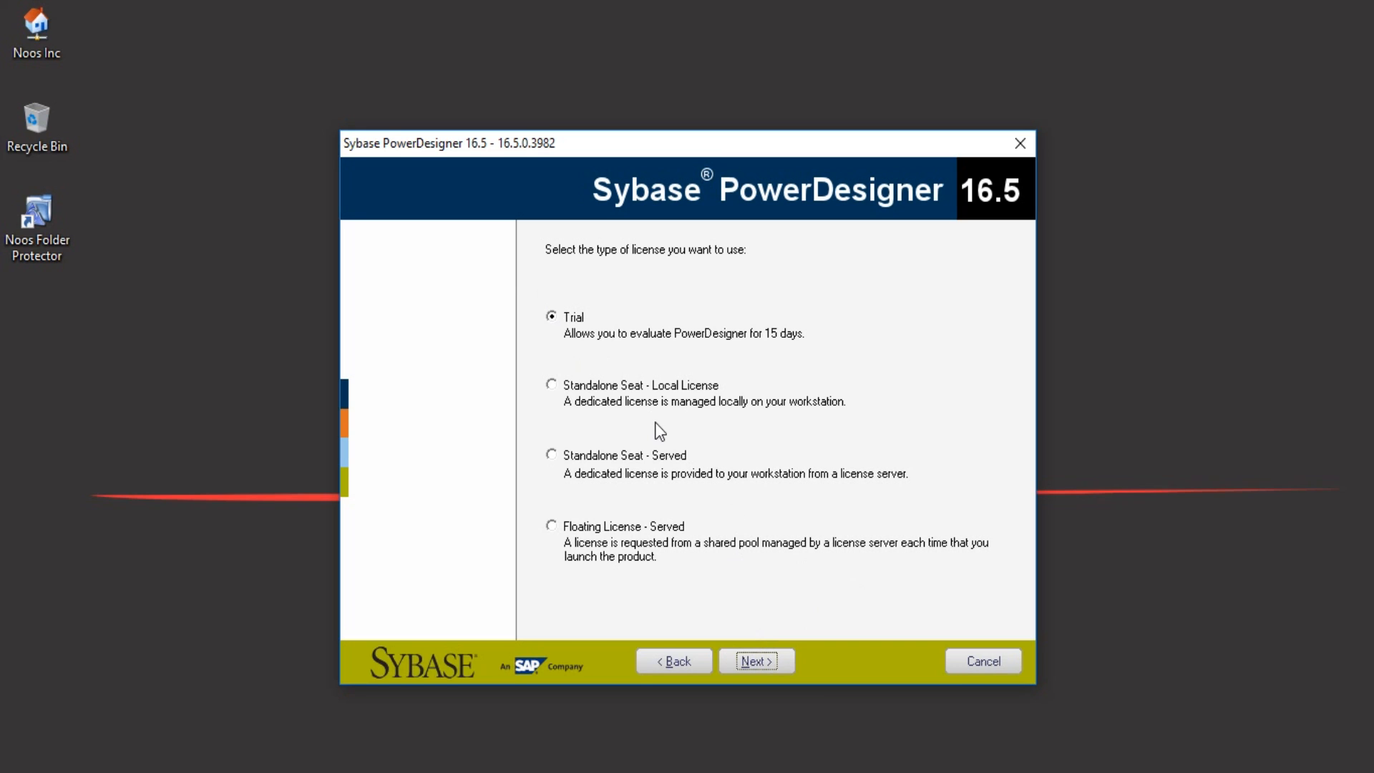
mouse_move(675, 420)
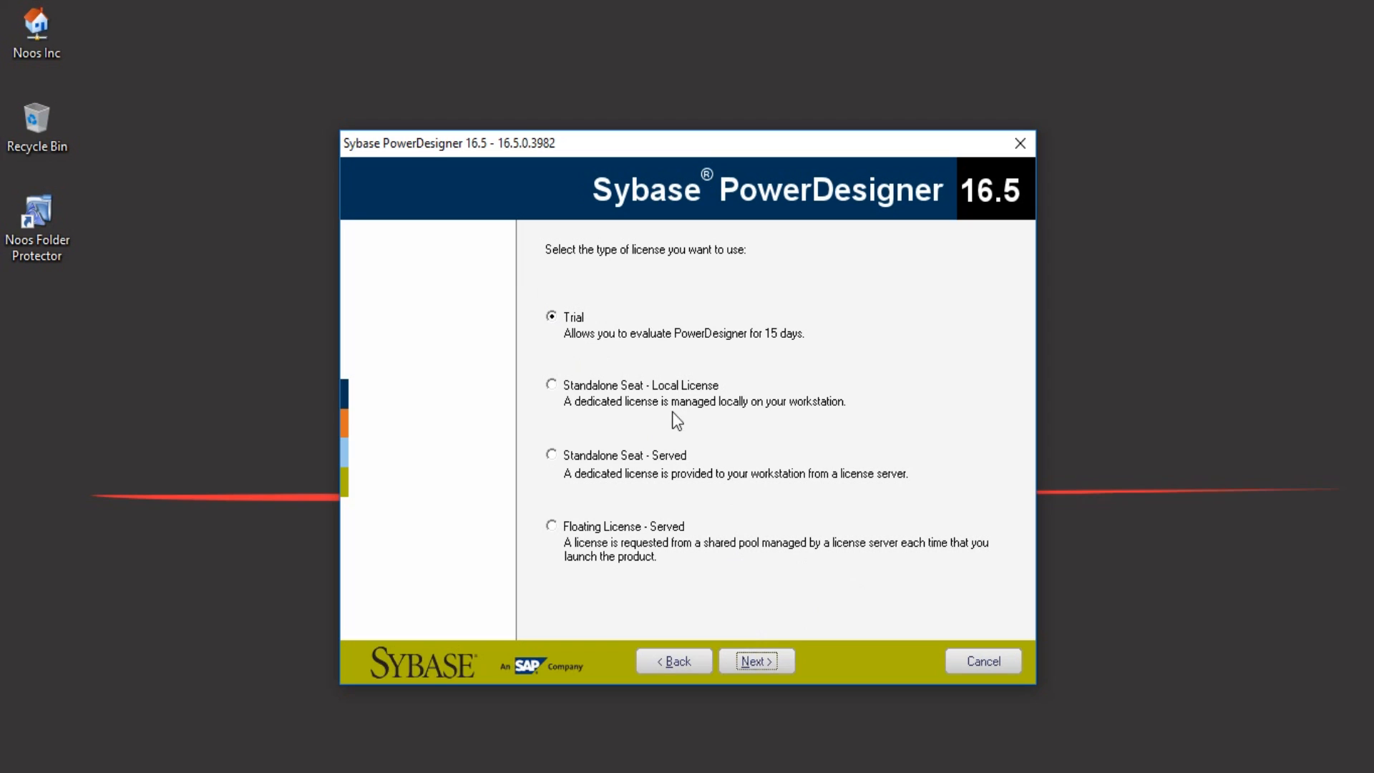
mouse_move(566, 489)
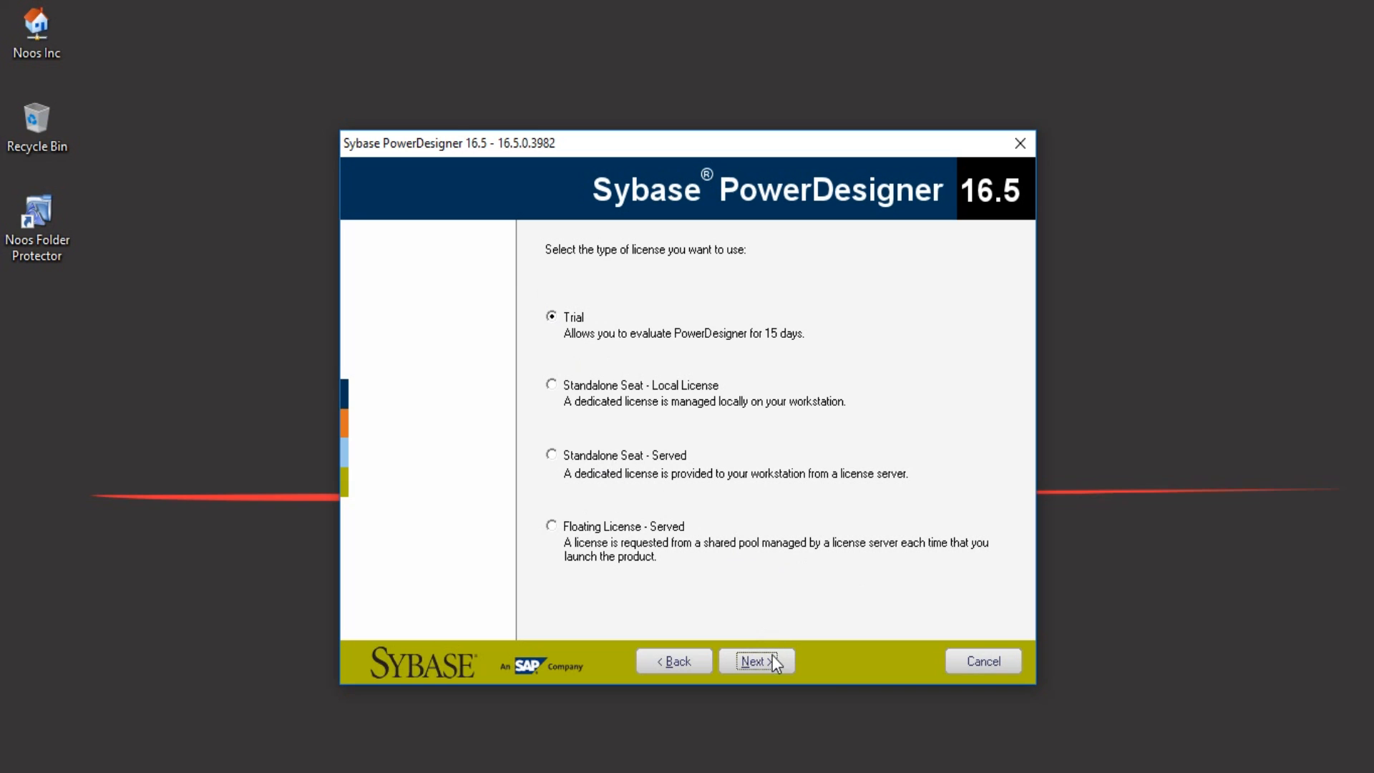
click(755, 661)
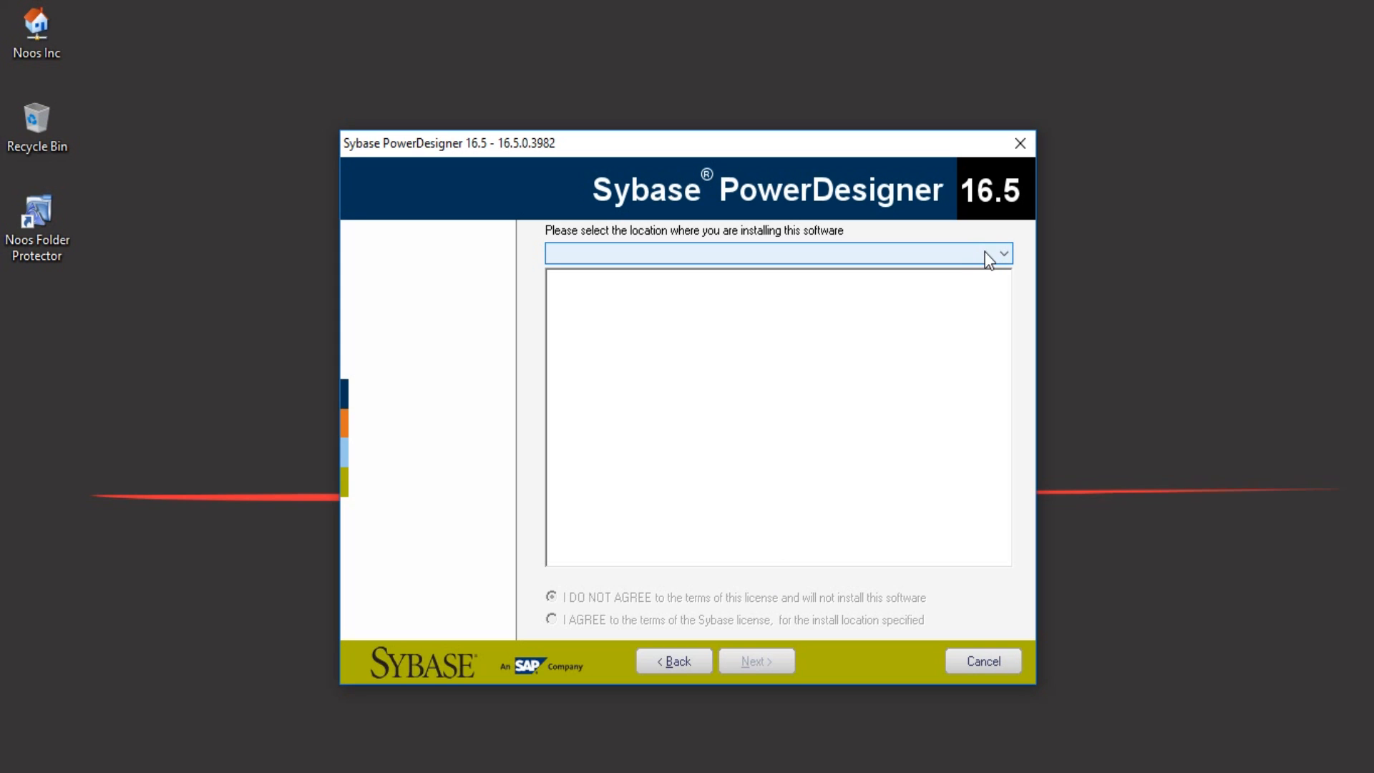
Choose United States of America as location and agree to the trial license terms
click(1002, 253)
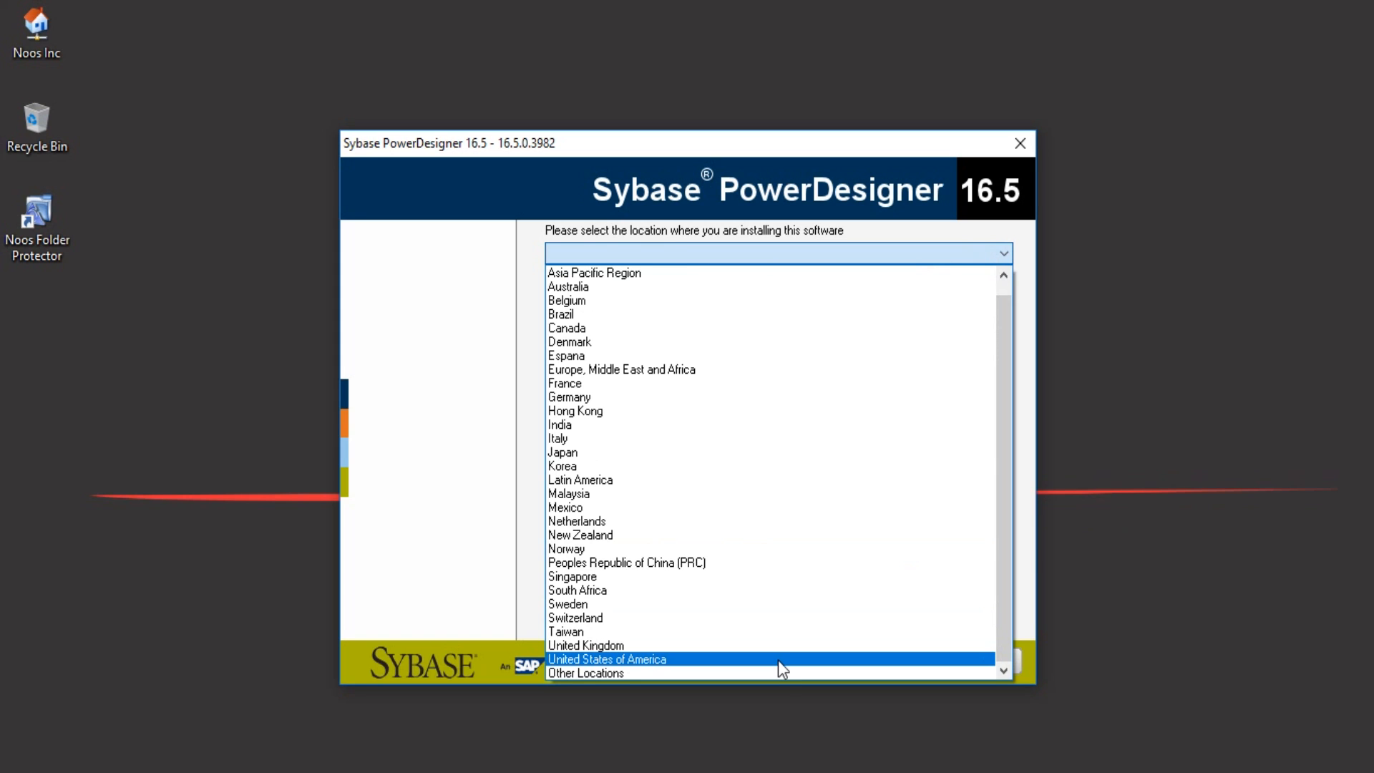
click(607, 658)
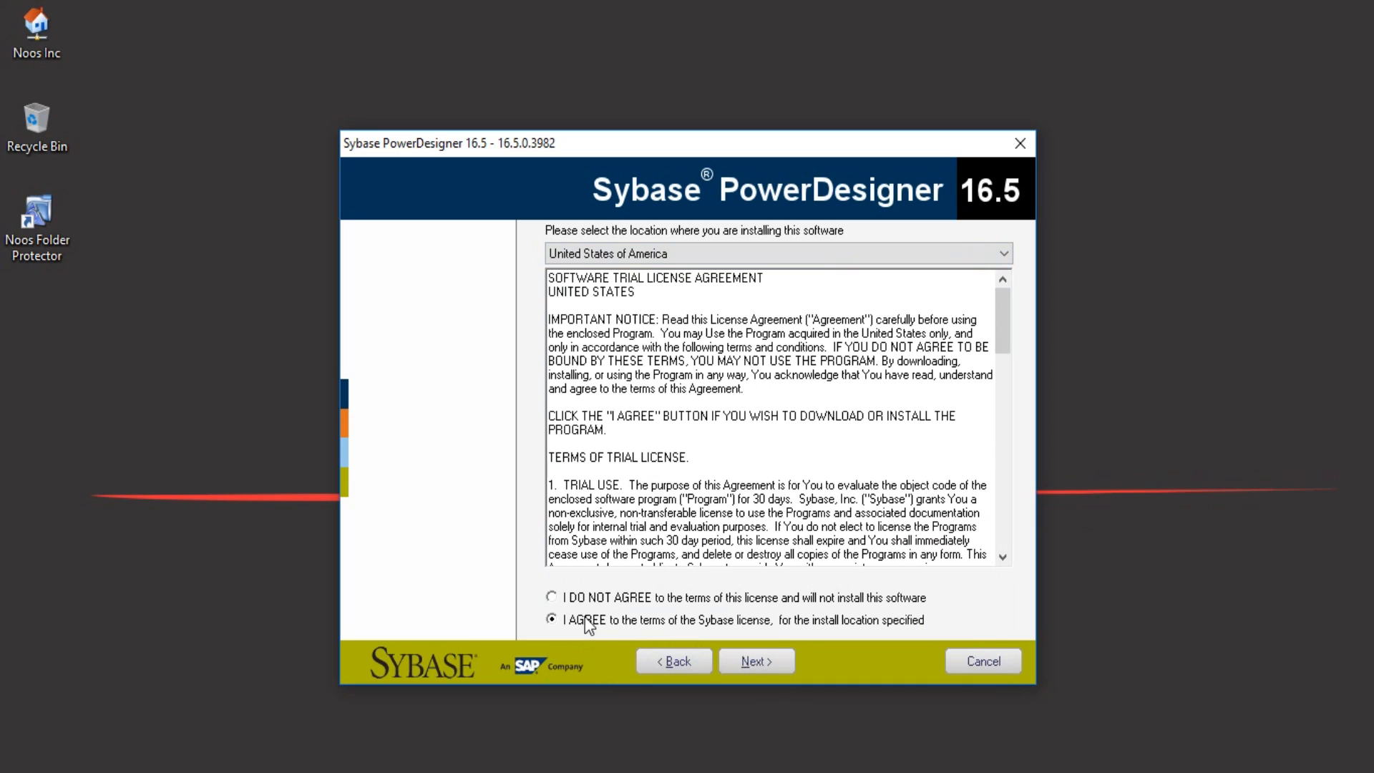
click(755, 662)
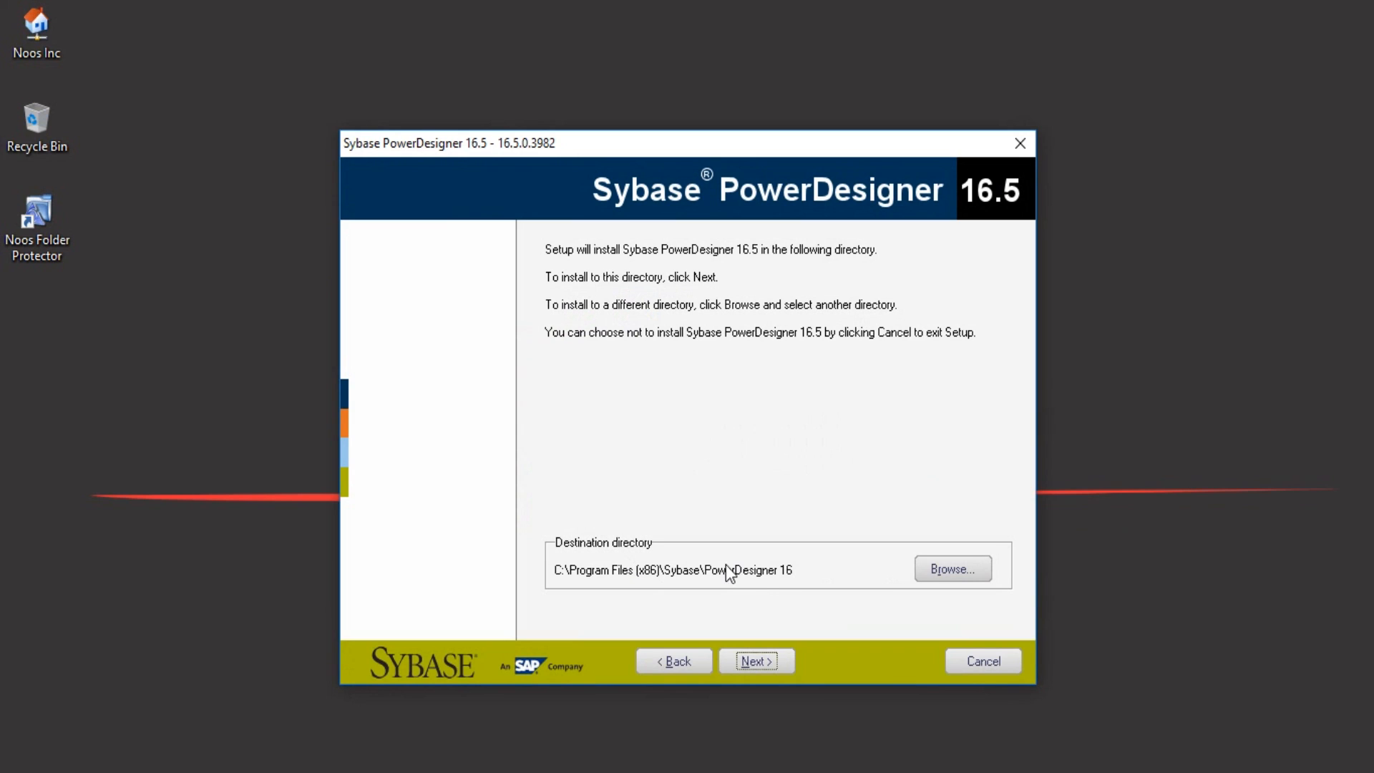
mouse_move(764, 585)
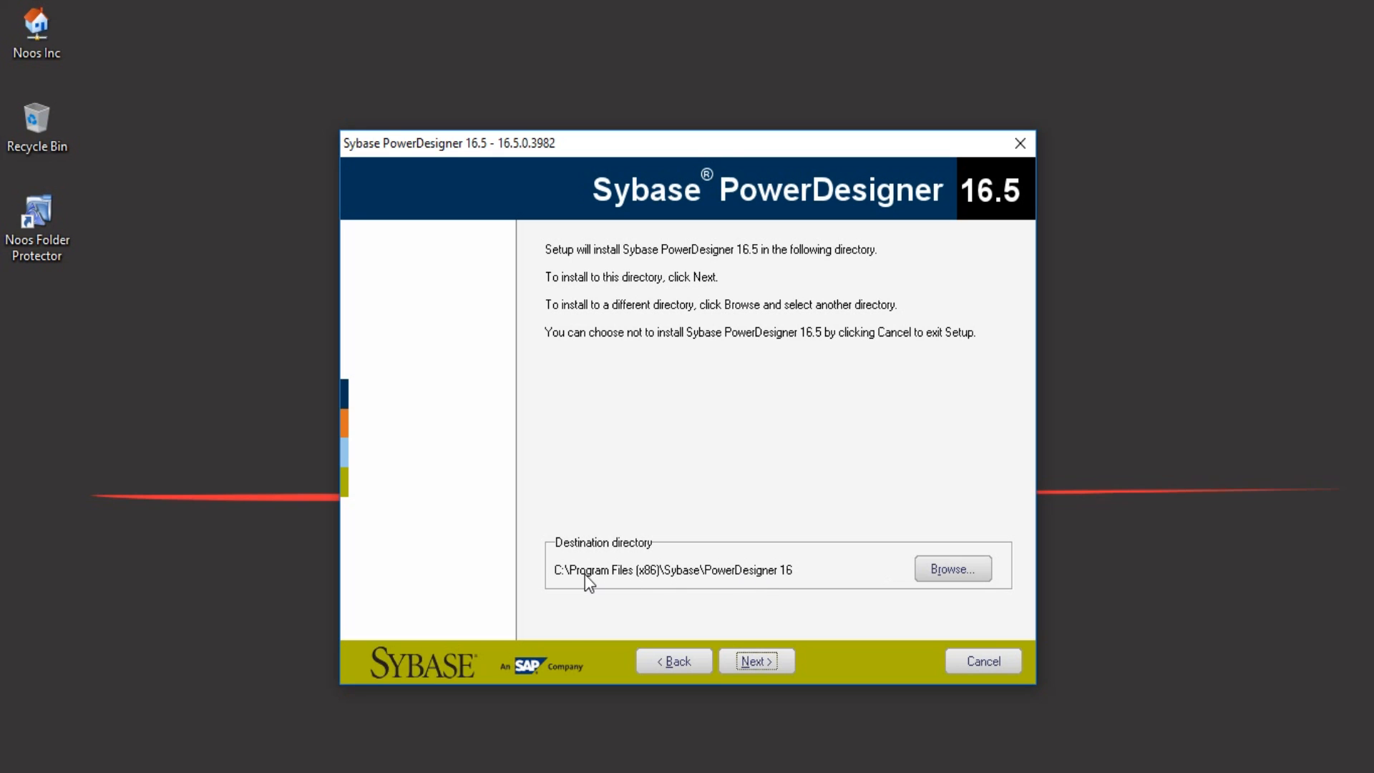
mouse_move(692, 588)
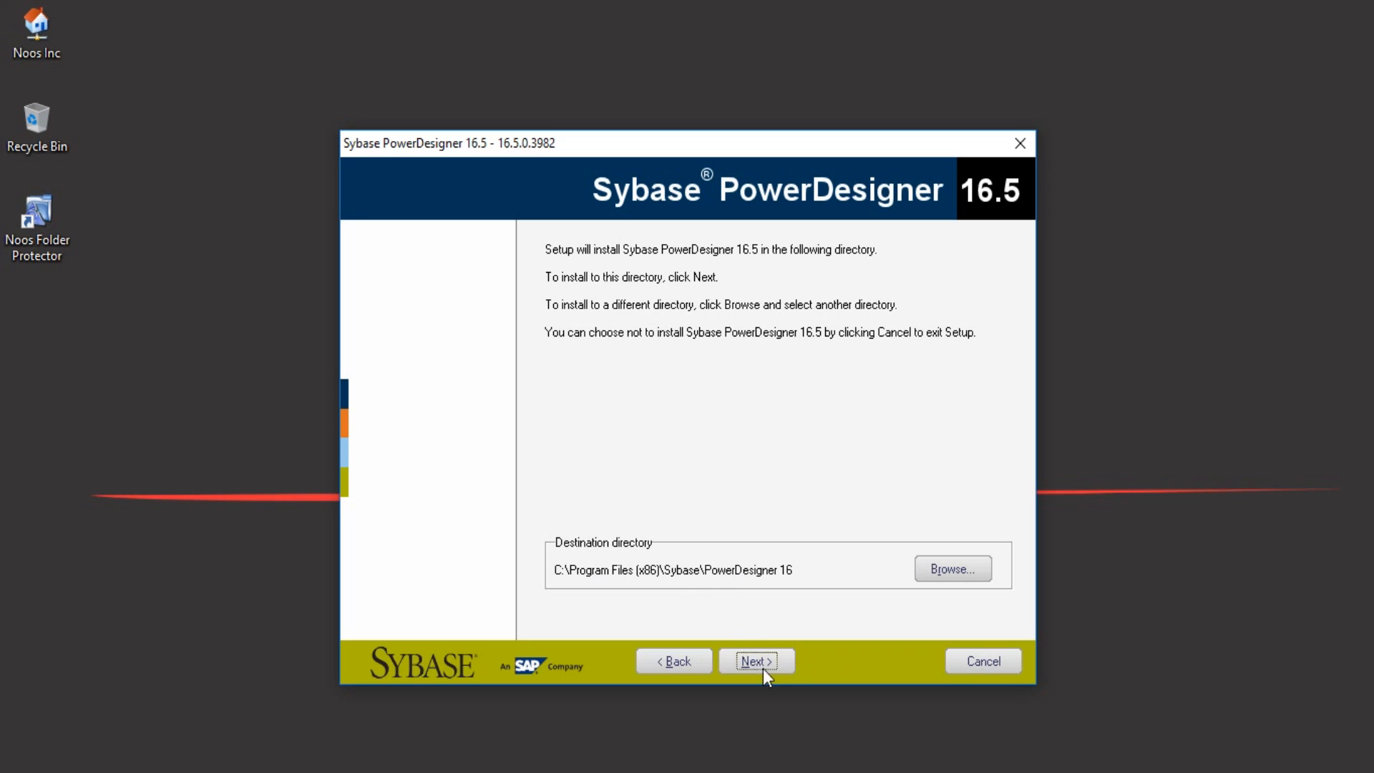
Accept the default features, no user profiles and the Sybase\PowerDesigner 16 program folder
click(756, 661)
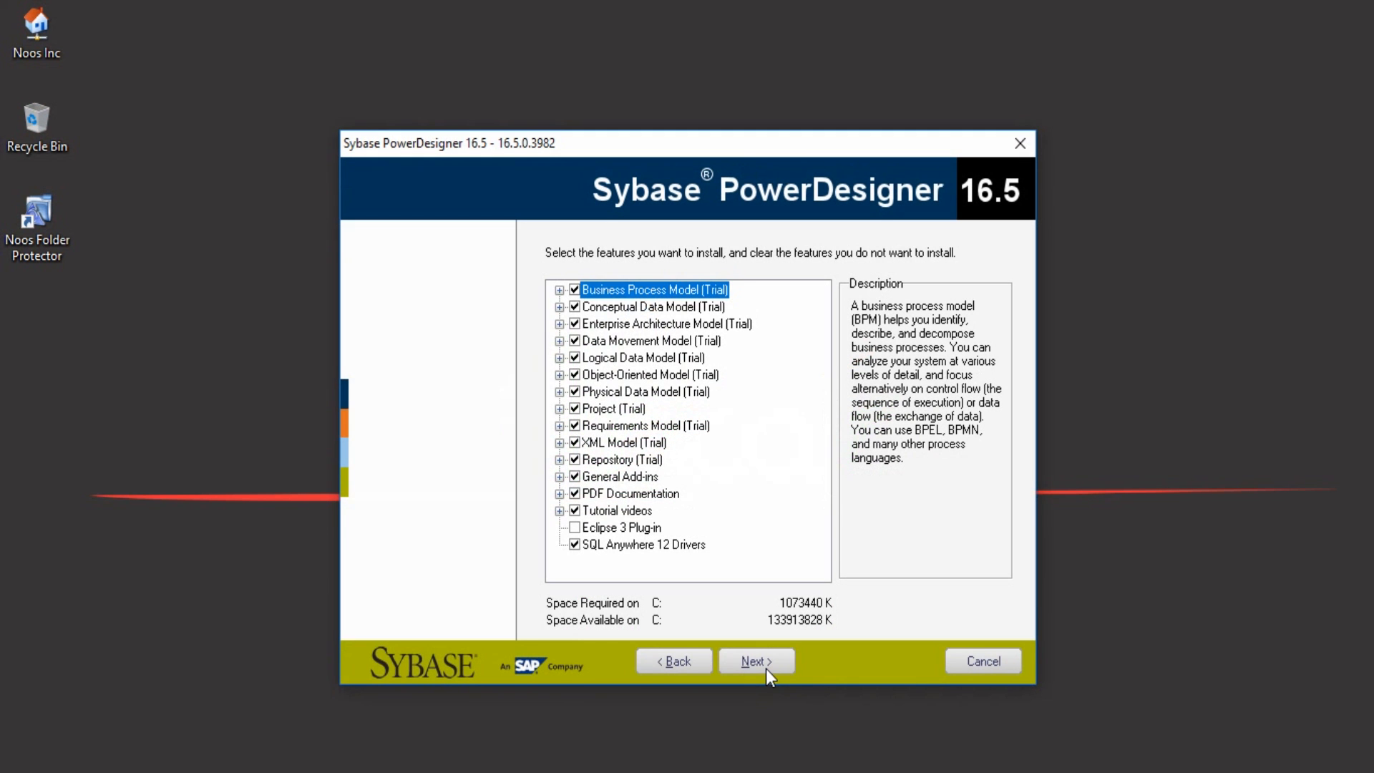
mouse_move(764, 585)
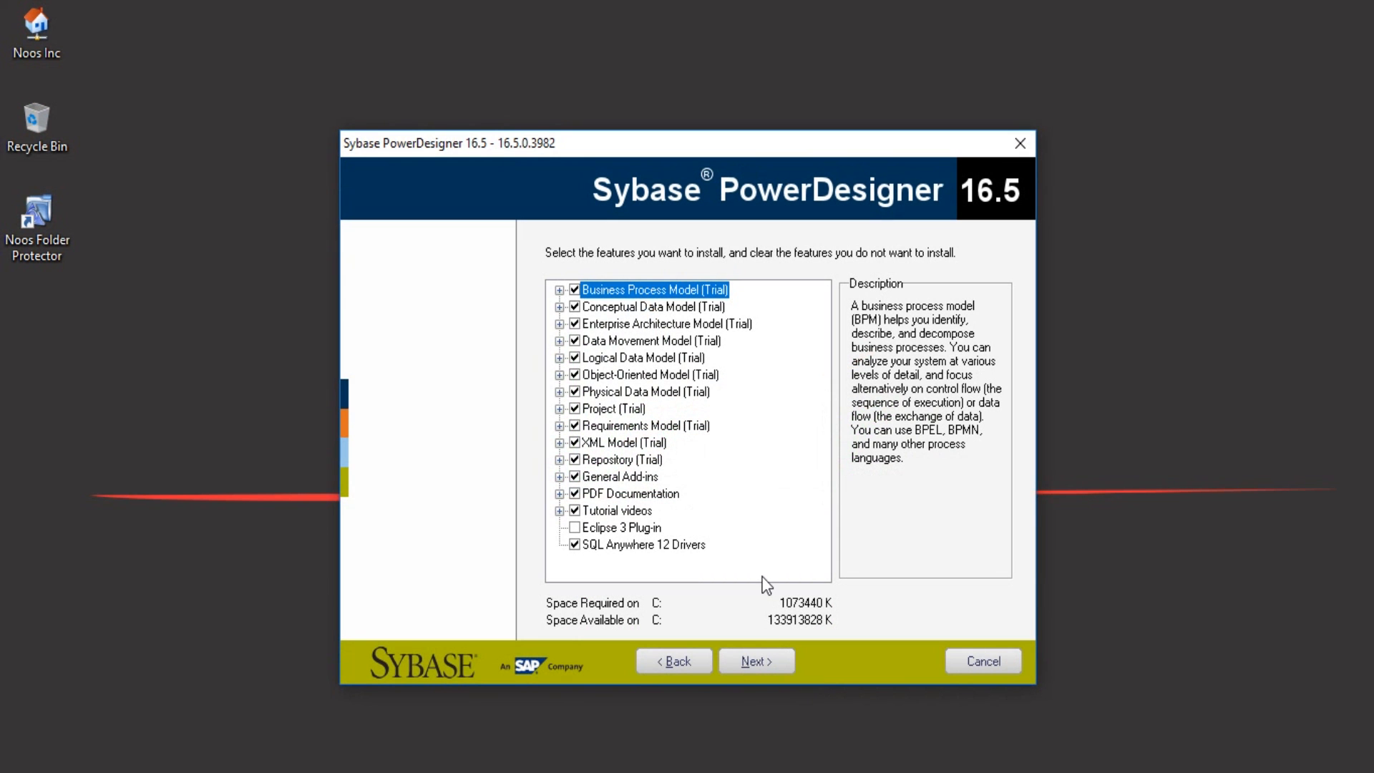
mouse_move(664, 373)
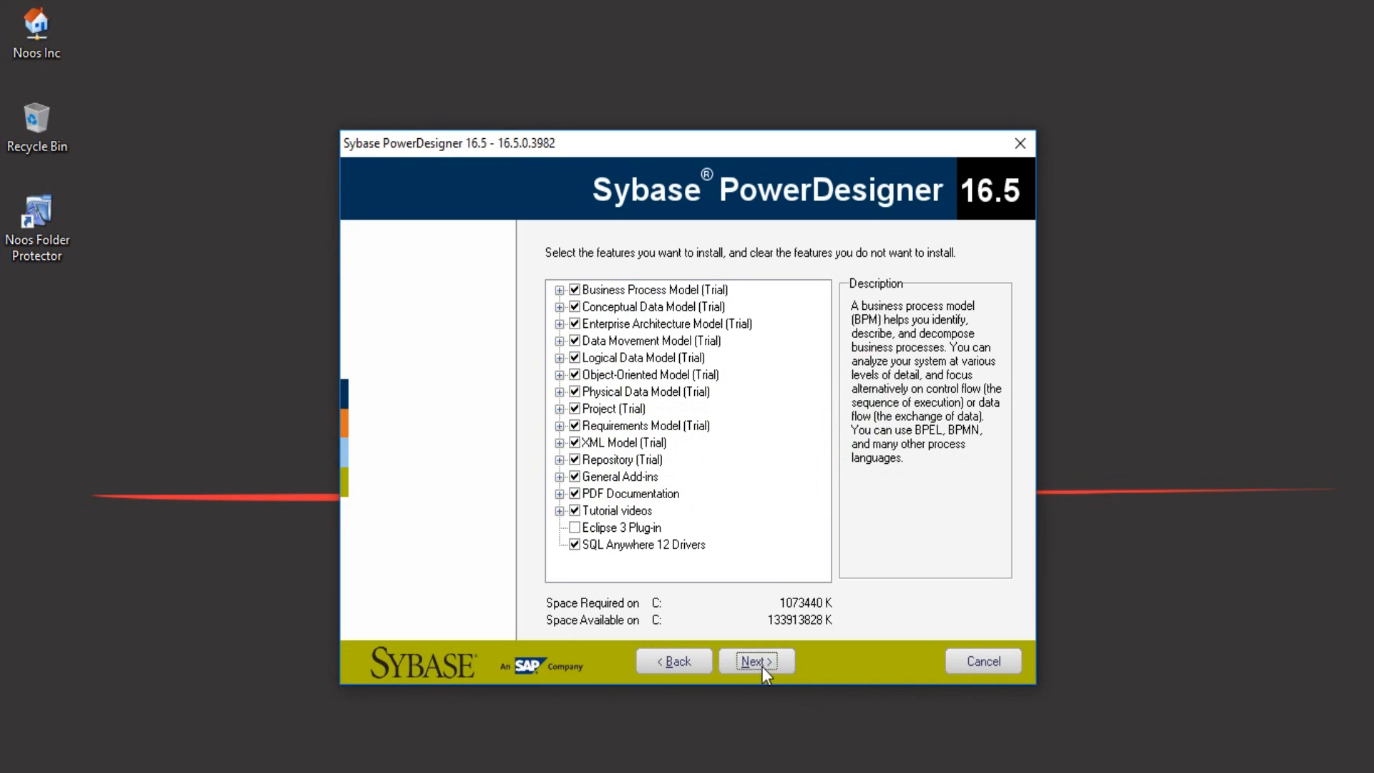
click(754, 662)
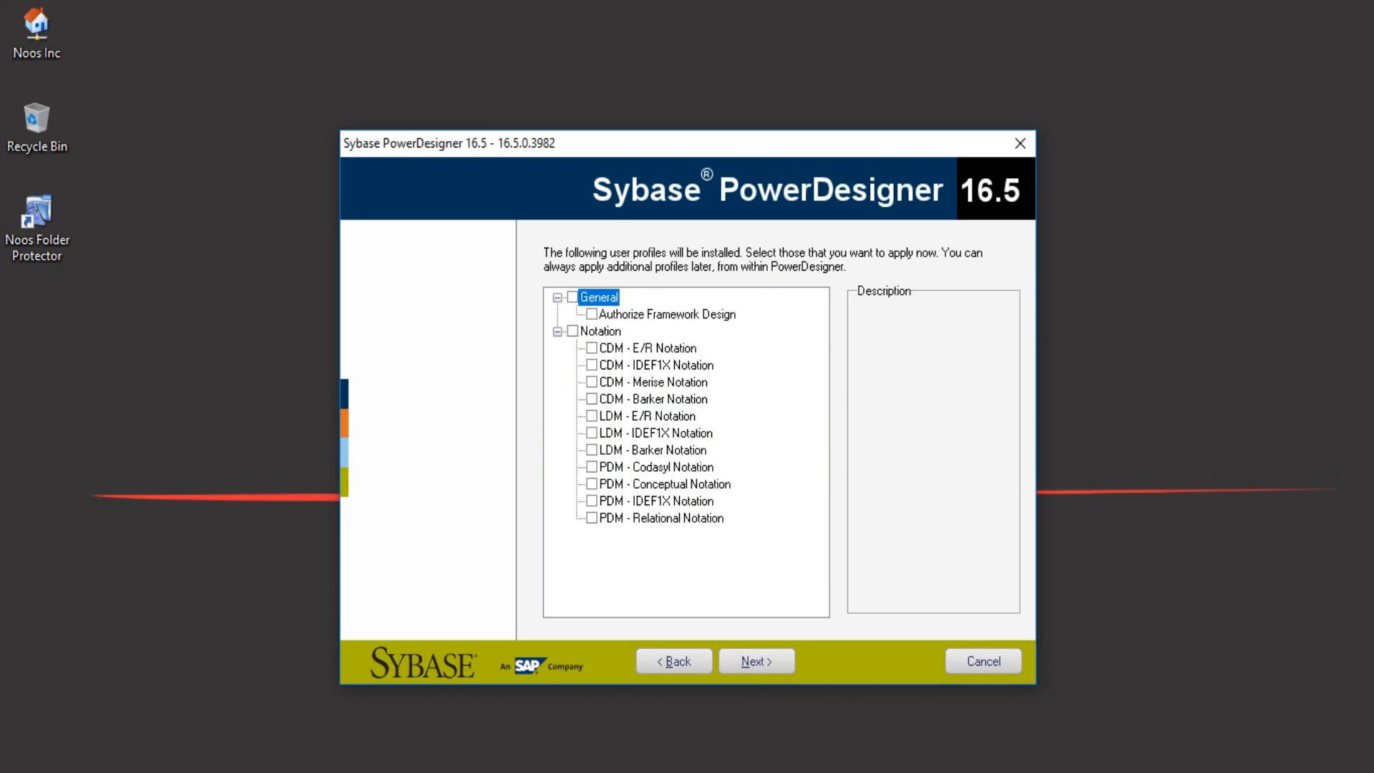
mouse_move(761, 494)
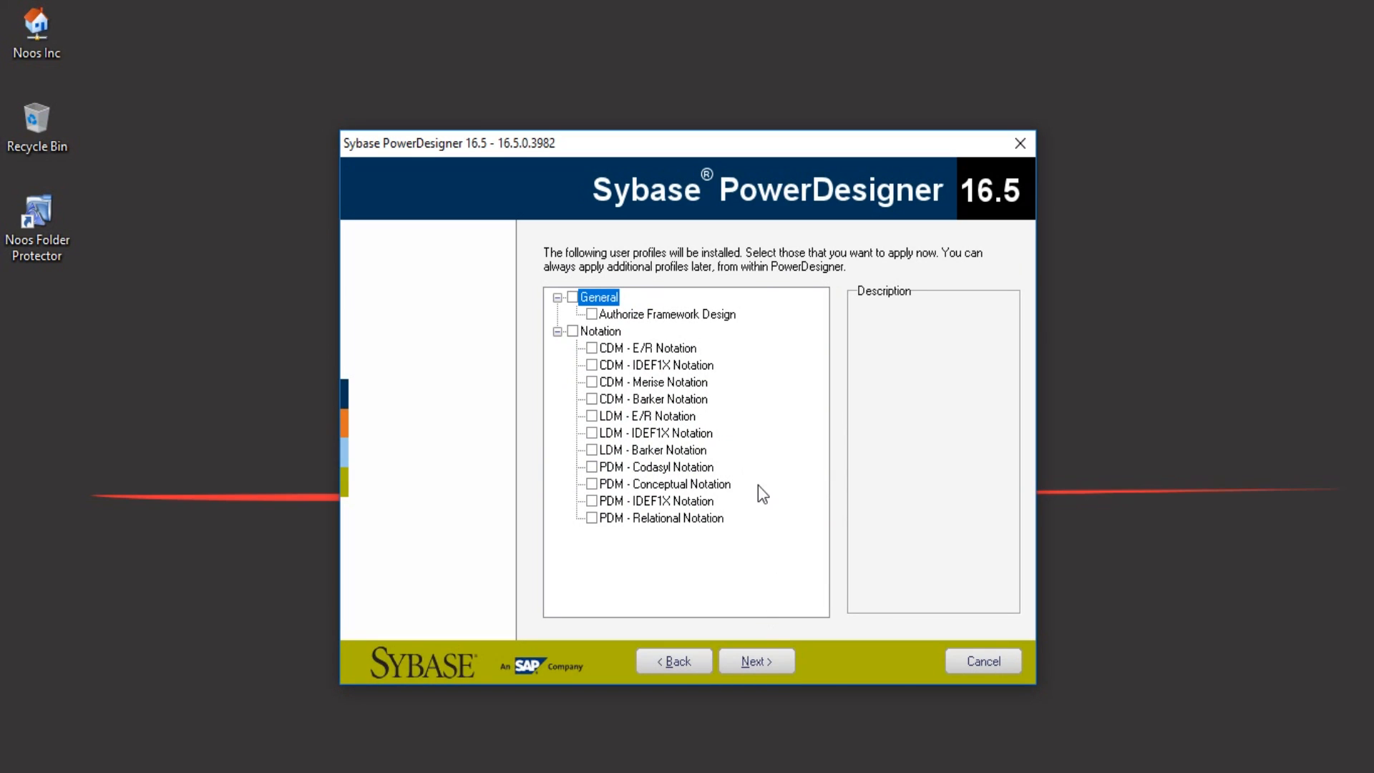
click(756, 661)
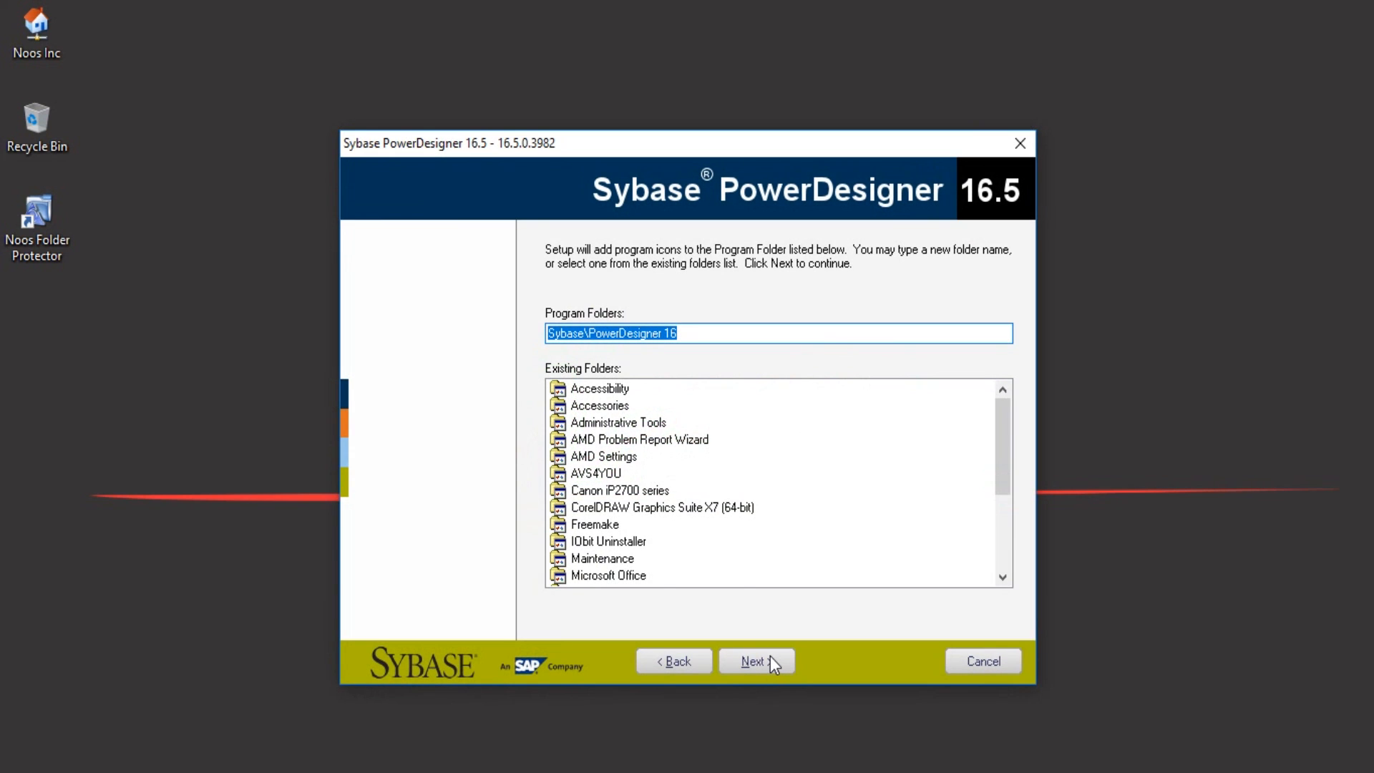
mouse_move(714, 445)
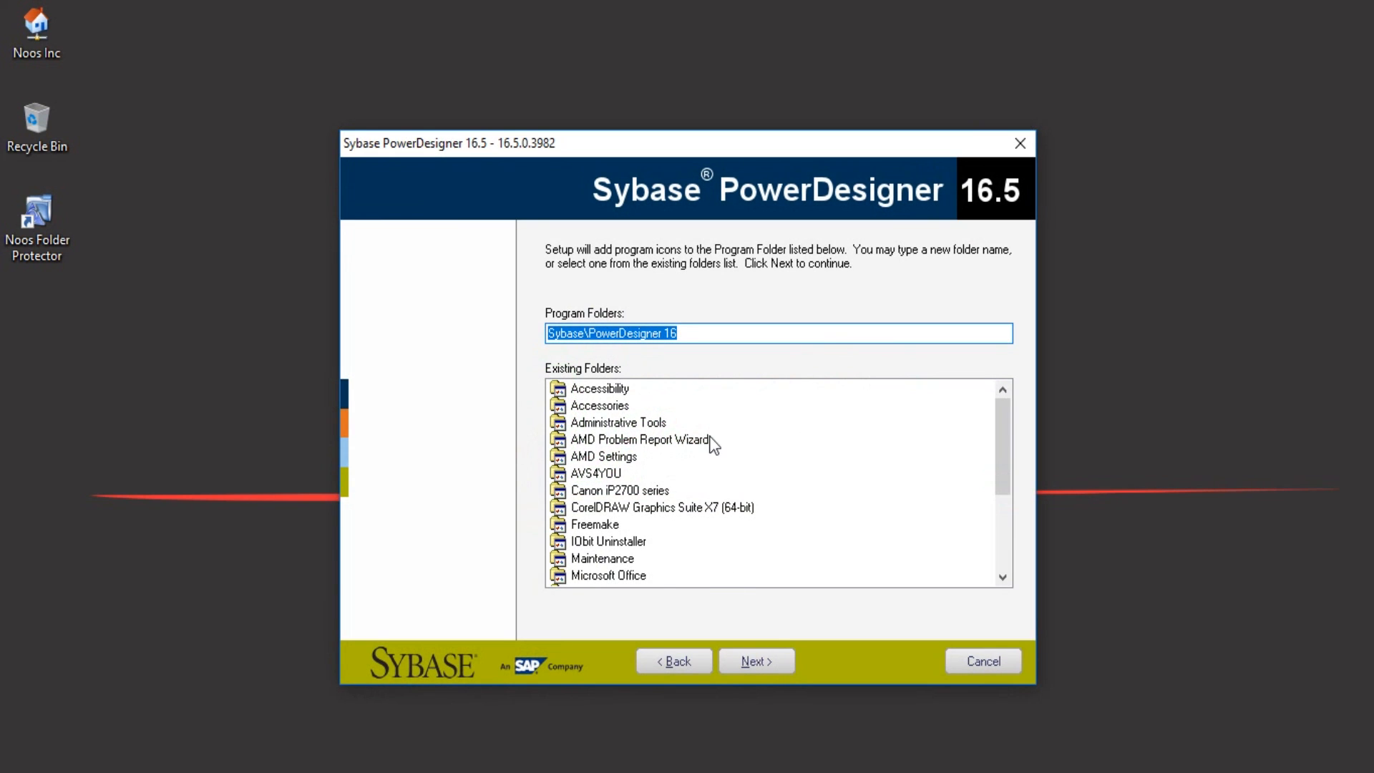
click(755, 661)
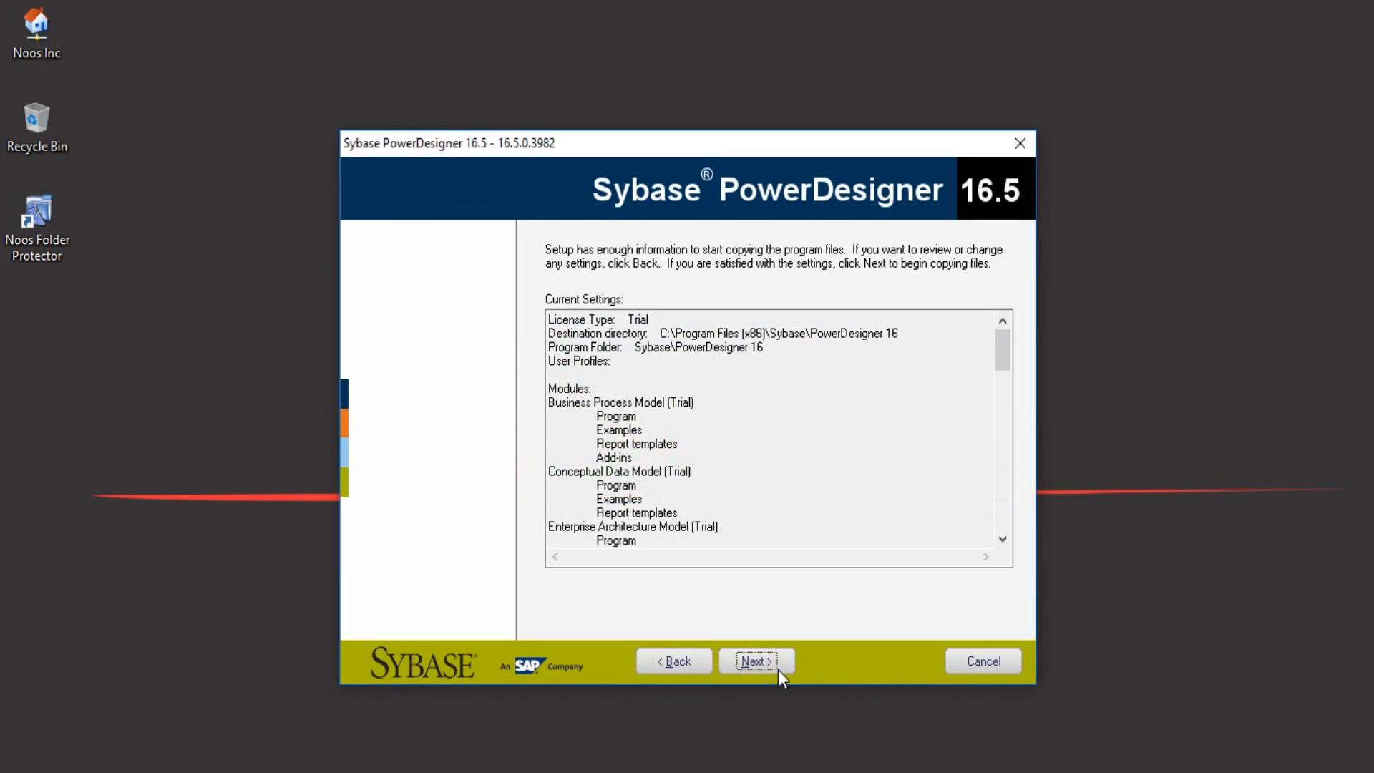
Start copying the program files from the Current Settings summary
click(756, 661)
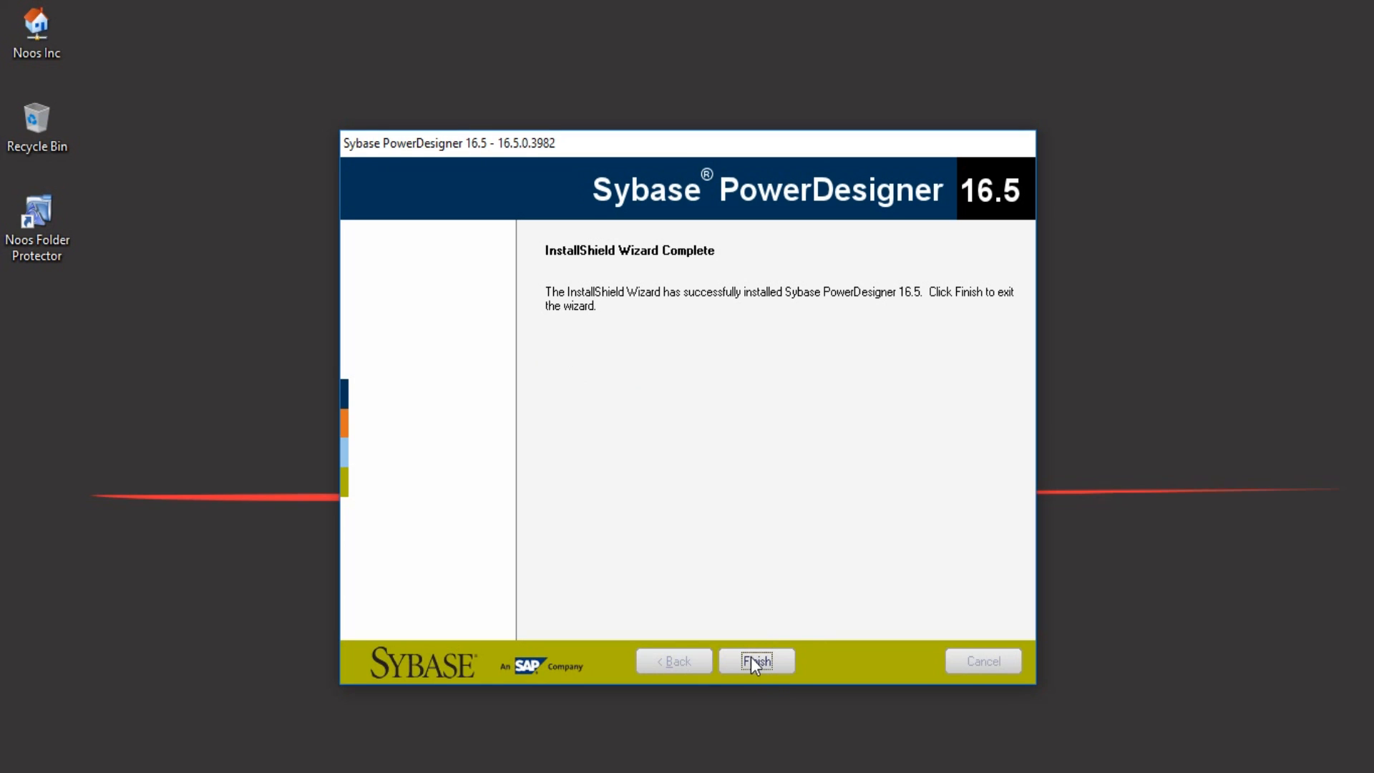
Finish the wizard and start PowerDesigner from its new desktop shortcut
click(756, 661)
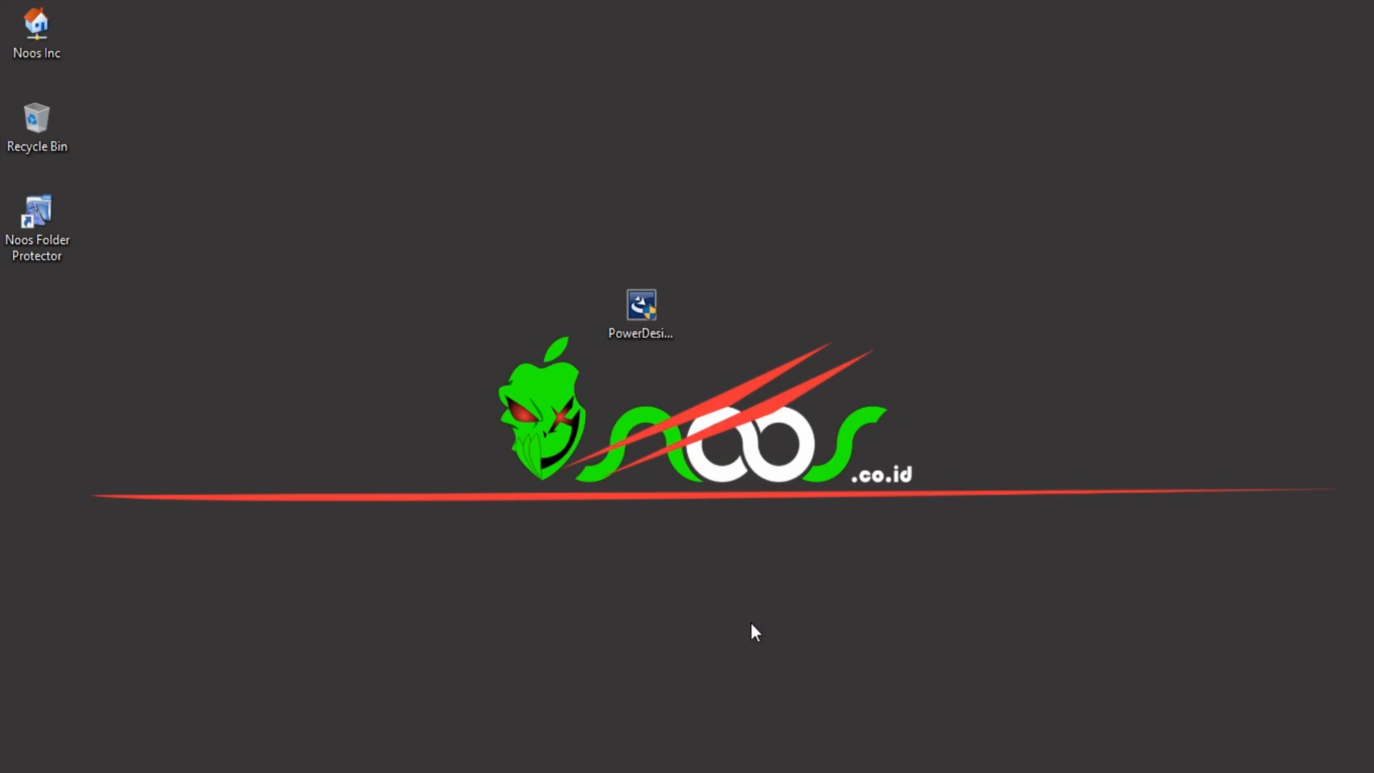
mouse_move(753, 624)
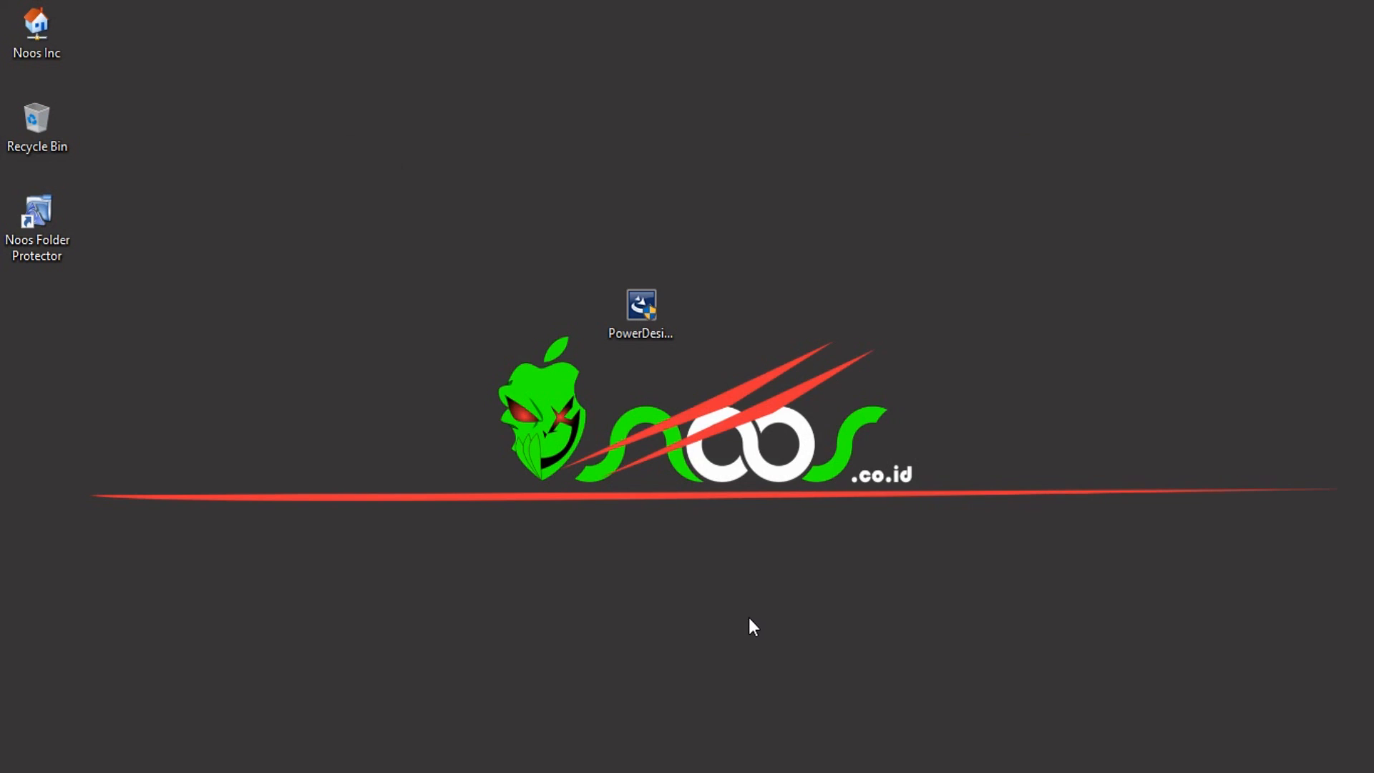
double_click(640, 306)
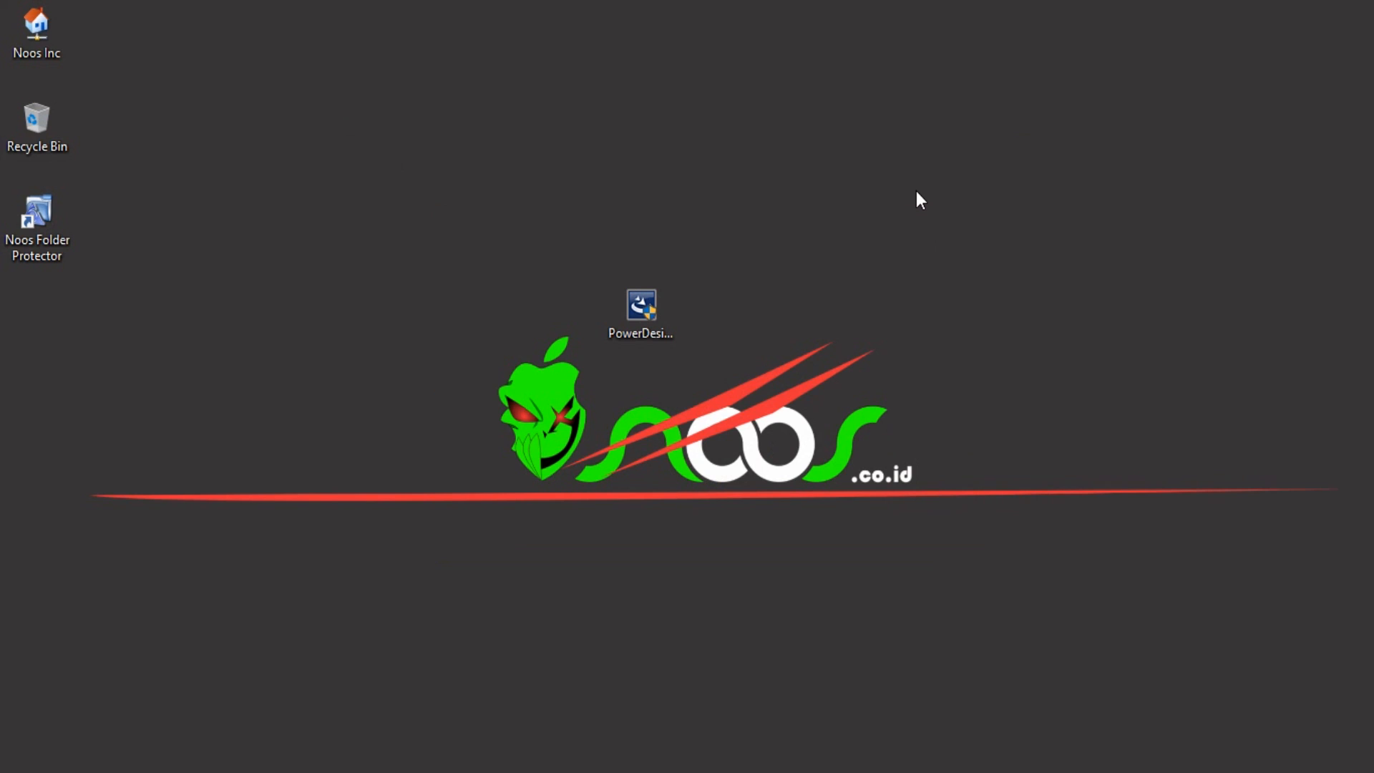
double_click(641, 309)
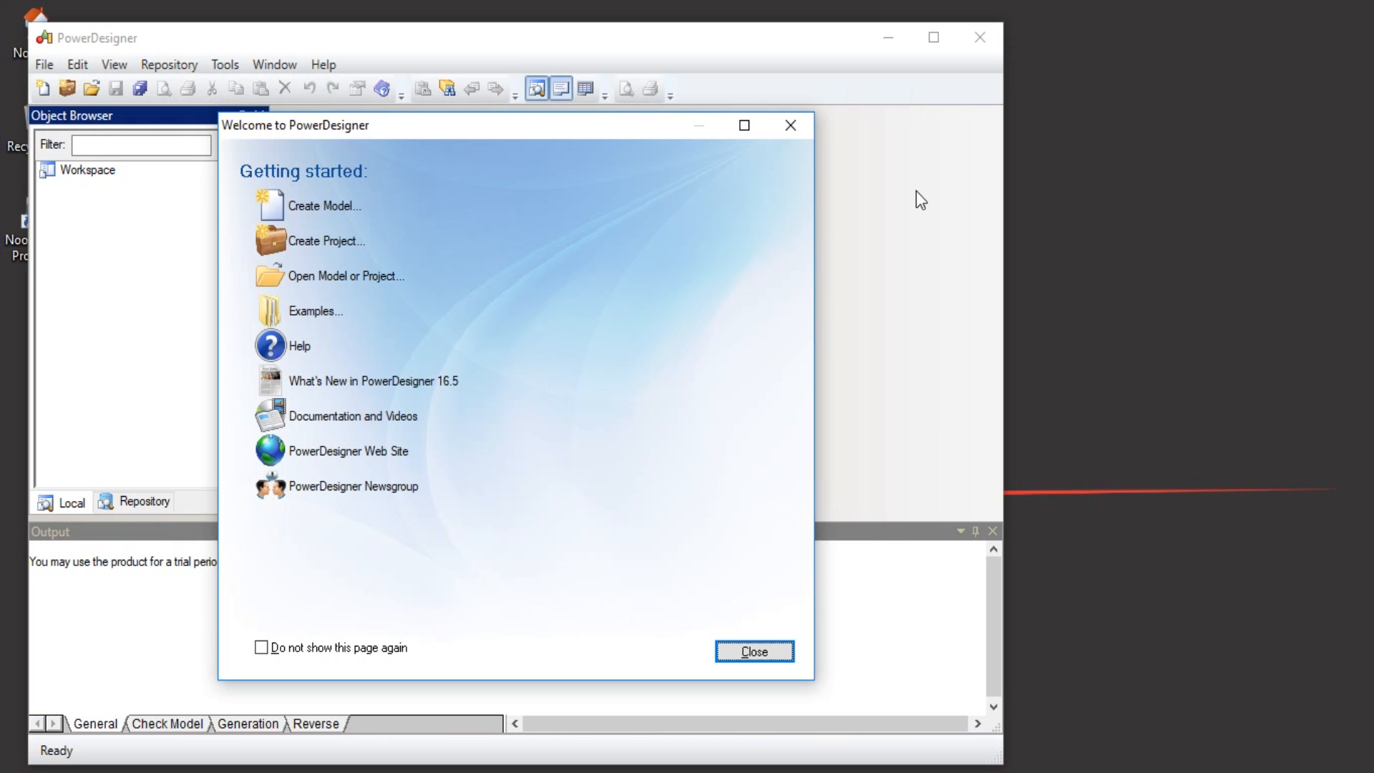
mouse_move(322, 205)
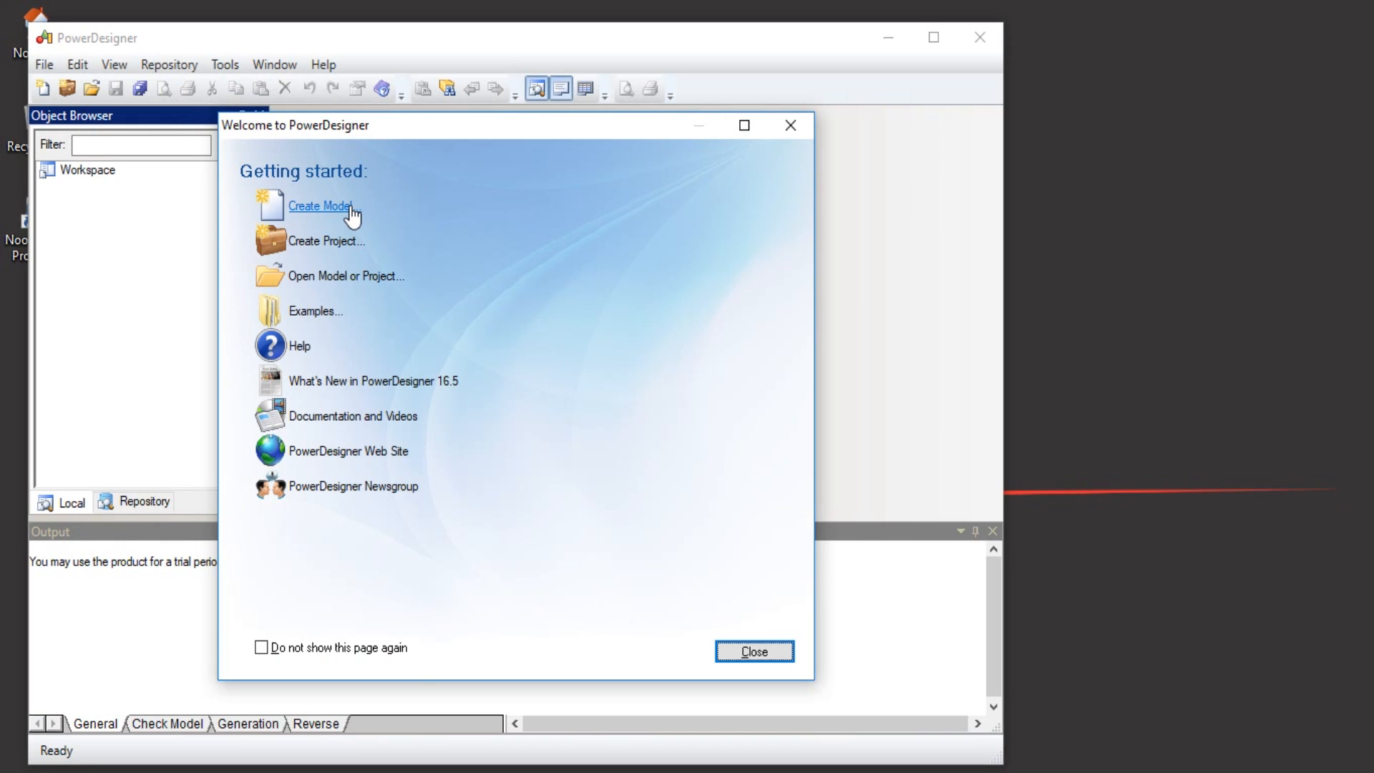
mouse_move(584, 206)
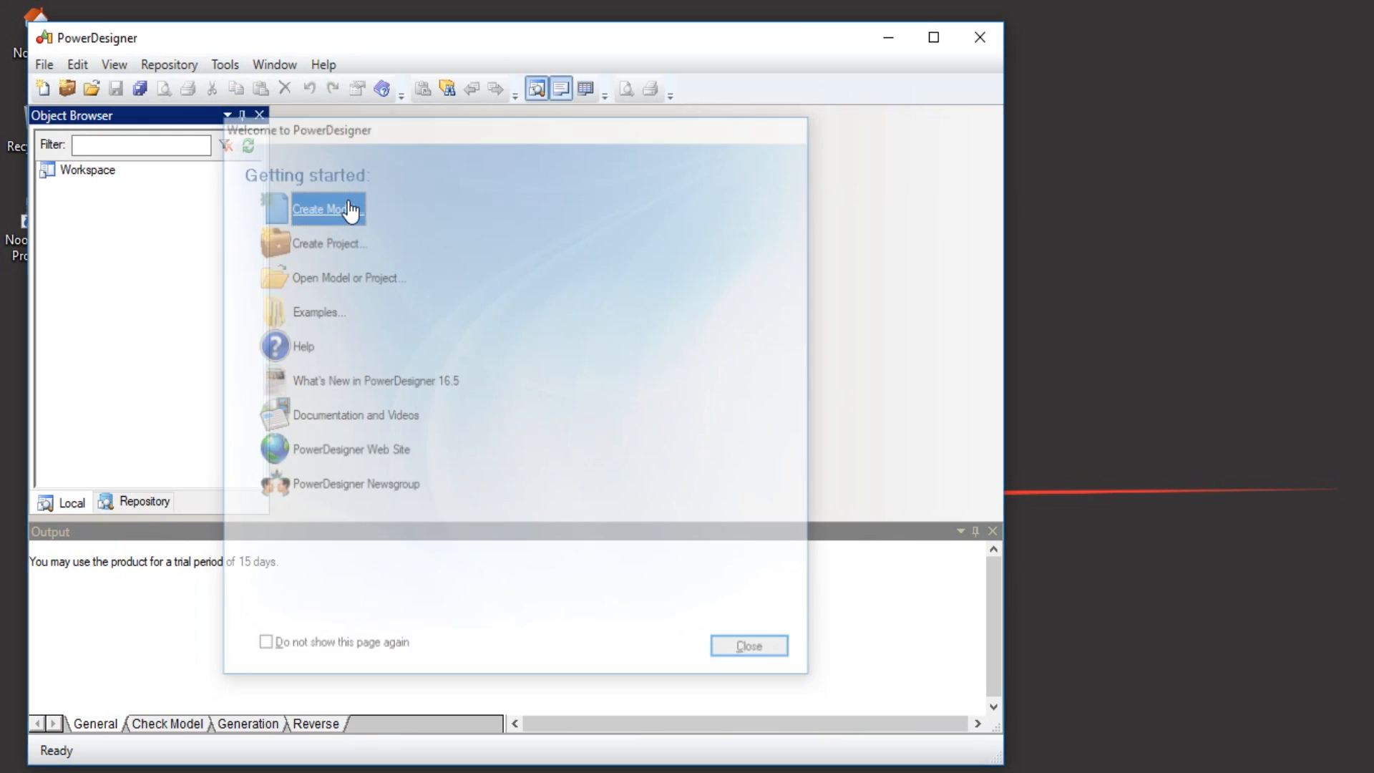
Choose Create Model on the Welcome page to bring up the New Model dialog
click(327, 207)
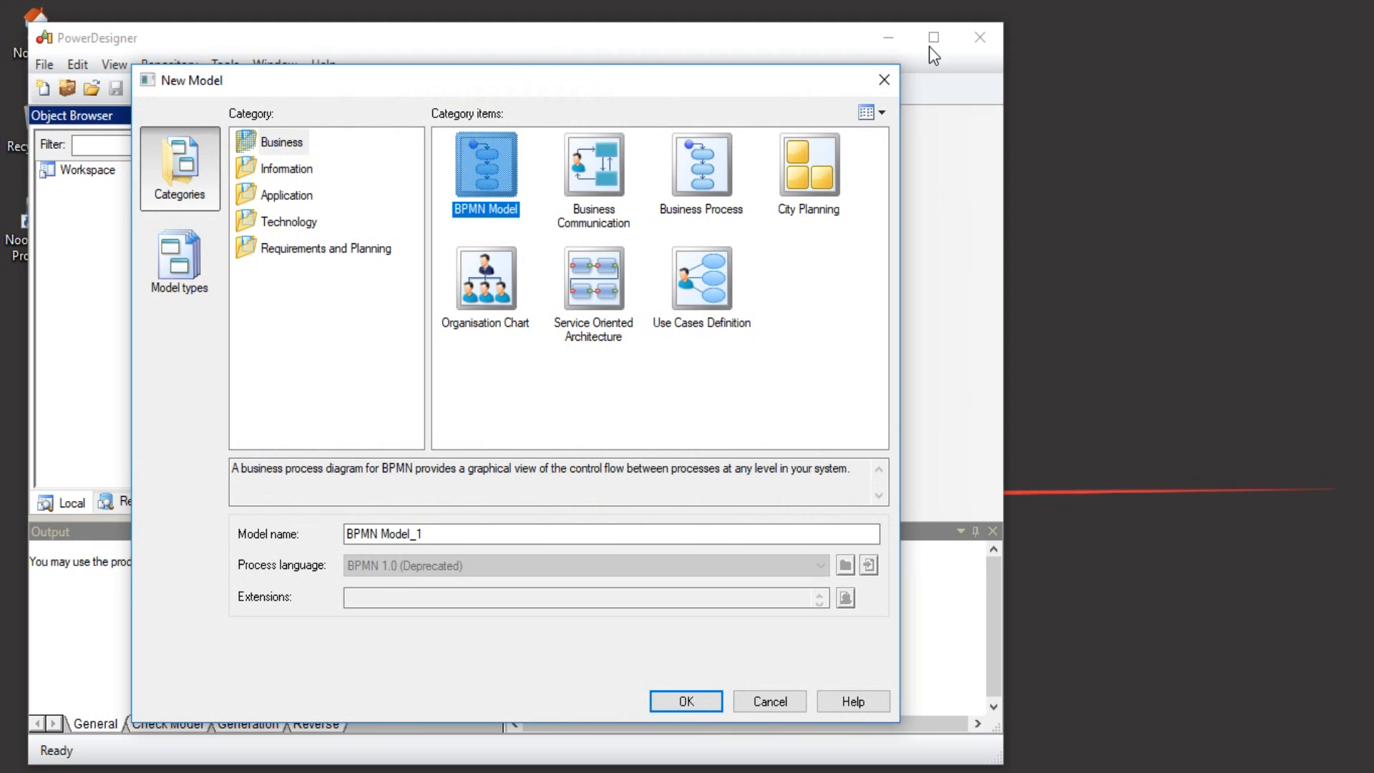
mouse_move(778, 113)
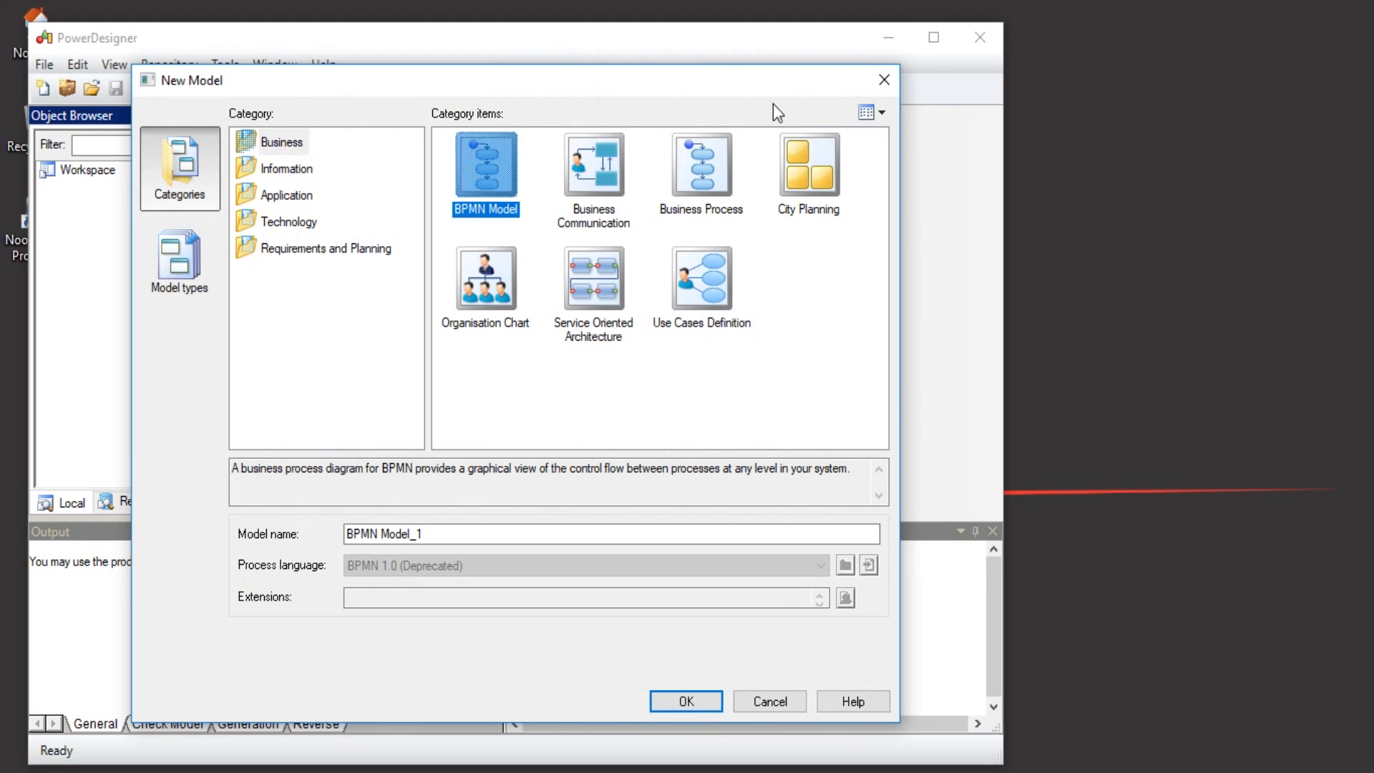
mouse_move(840, 195)
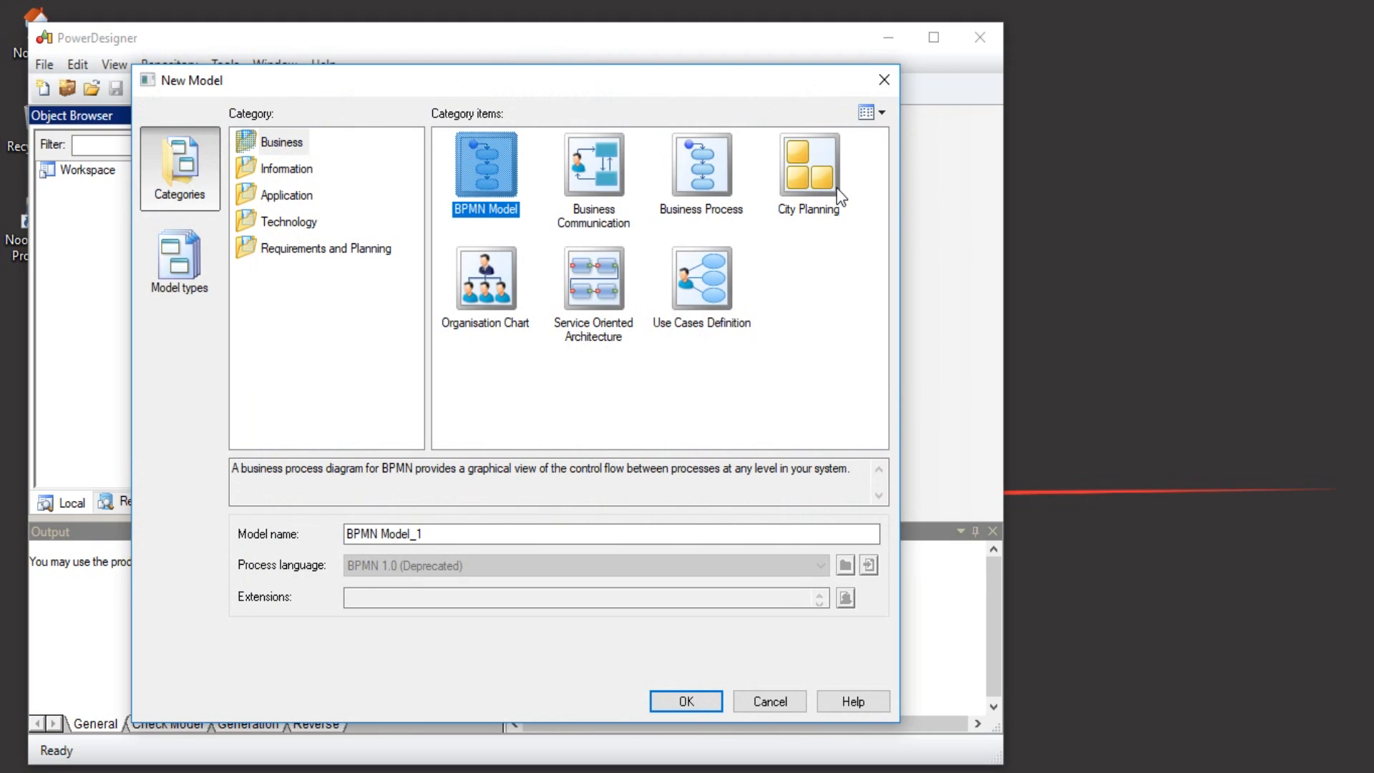
mouse_move(557, 287)
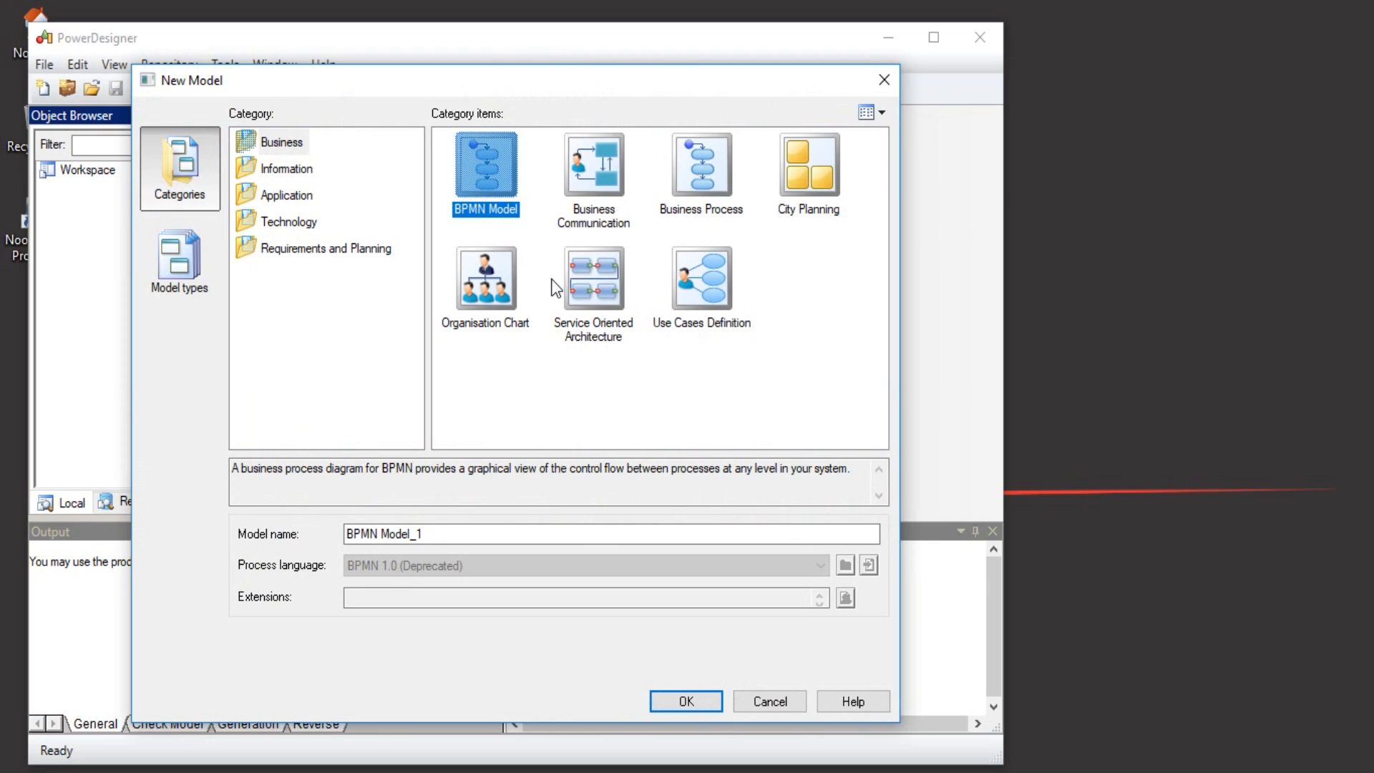
mouse_move(774, 368)
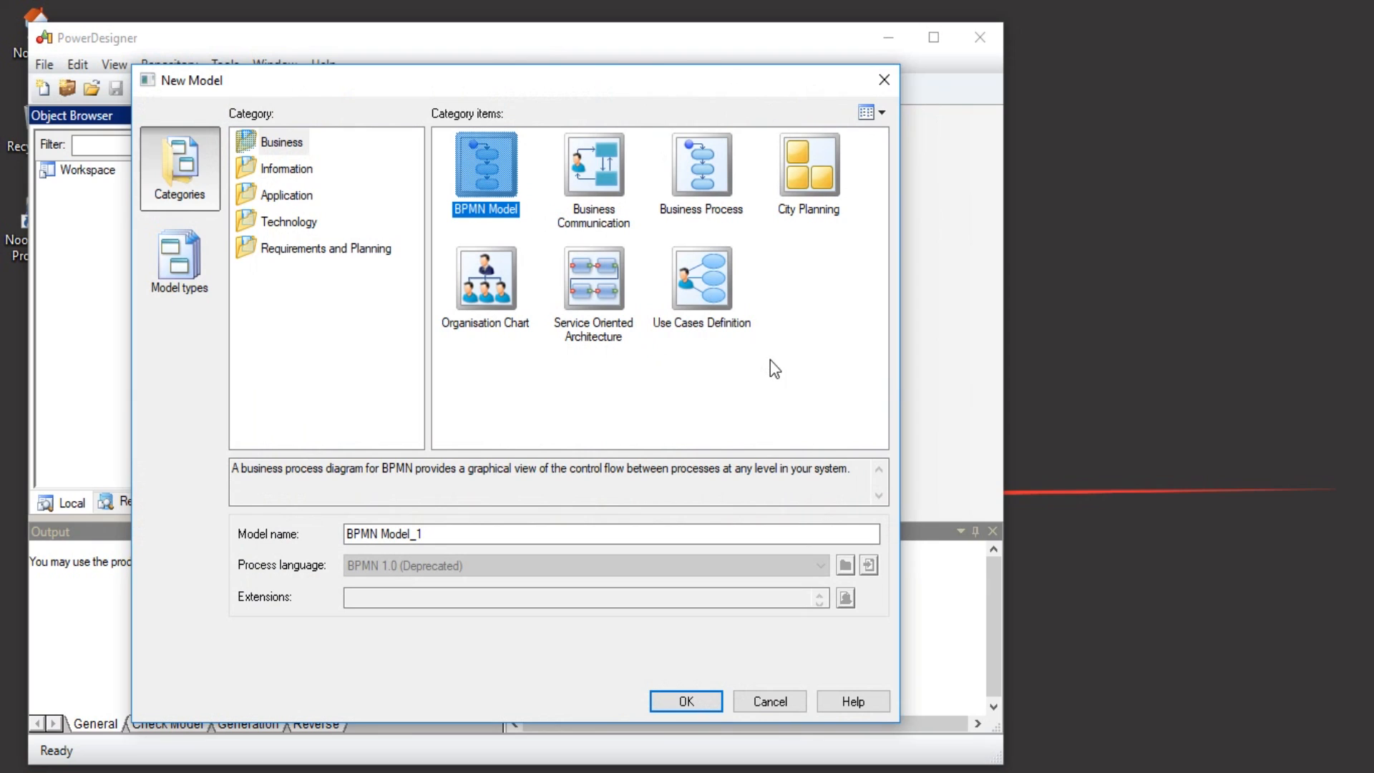